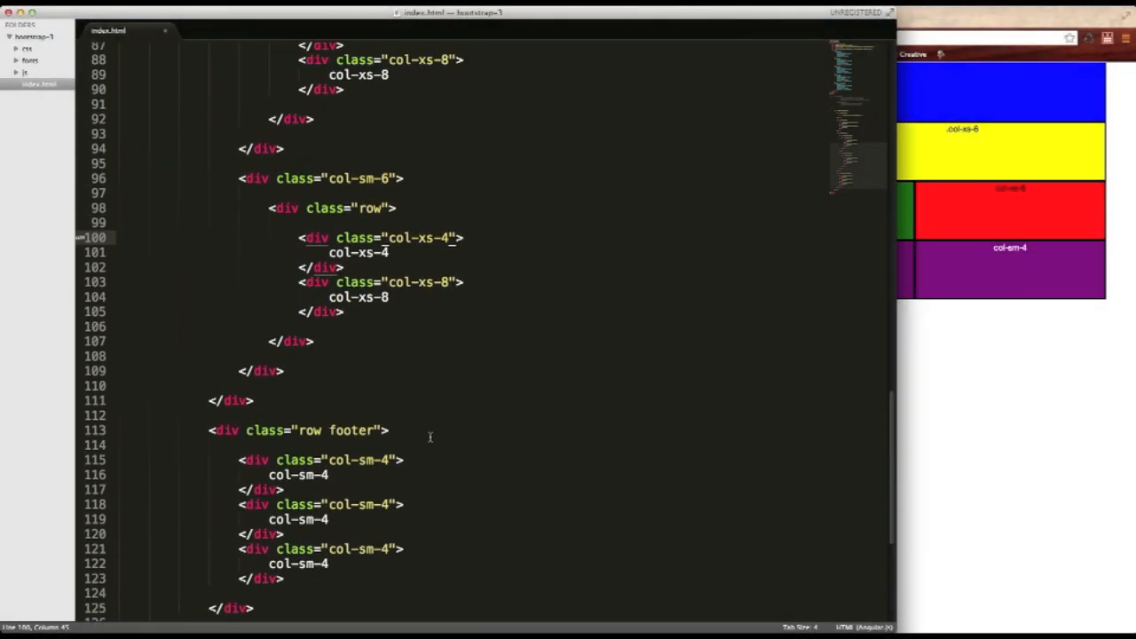
Add class col-md-push-8 to the col-xs-4 div.
scroll(down, 3)
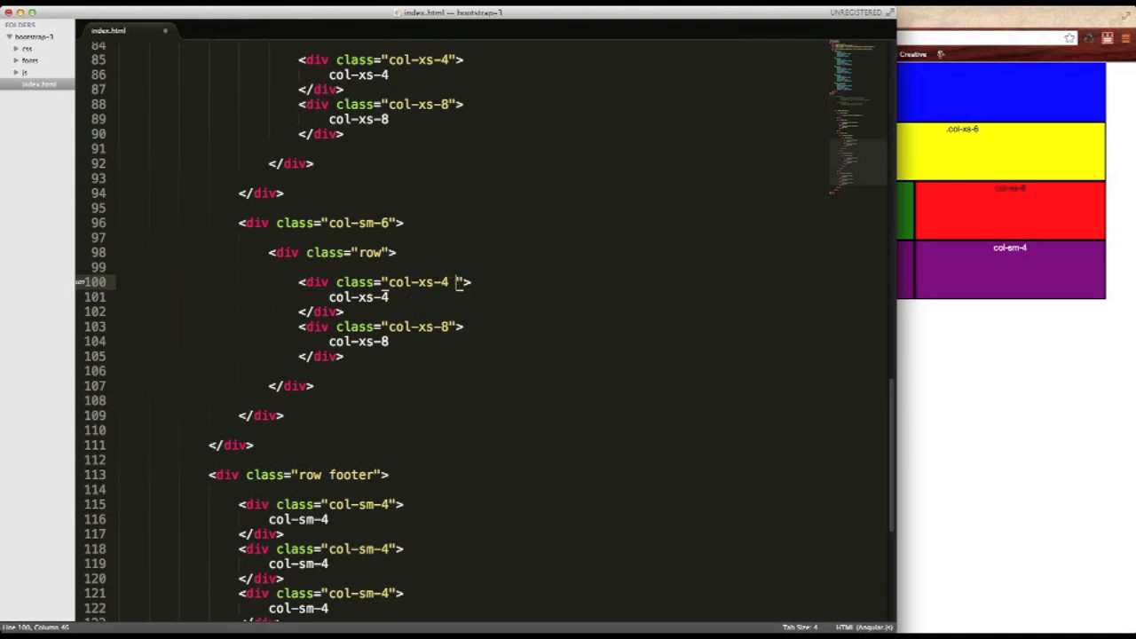
text(col)
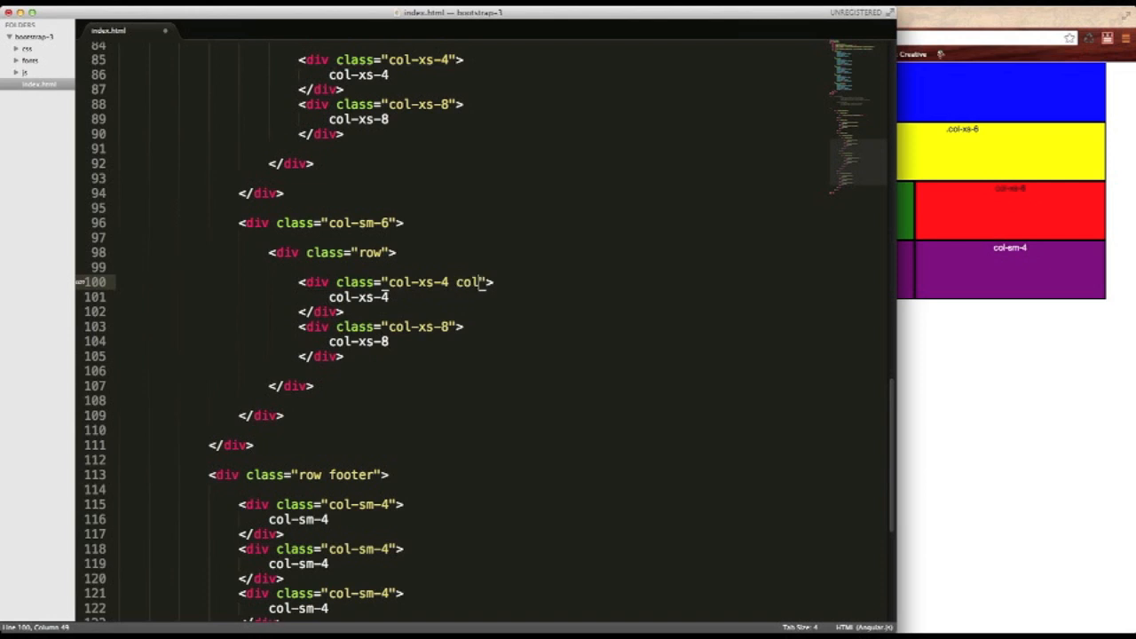
text(-md)
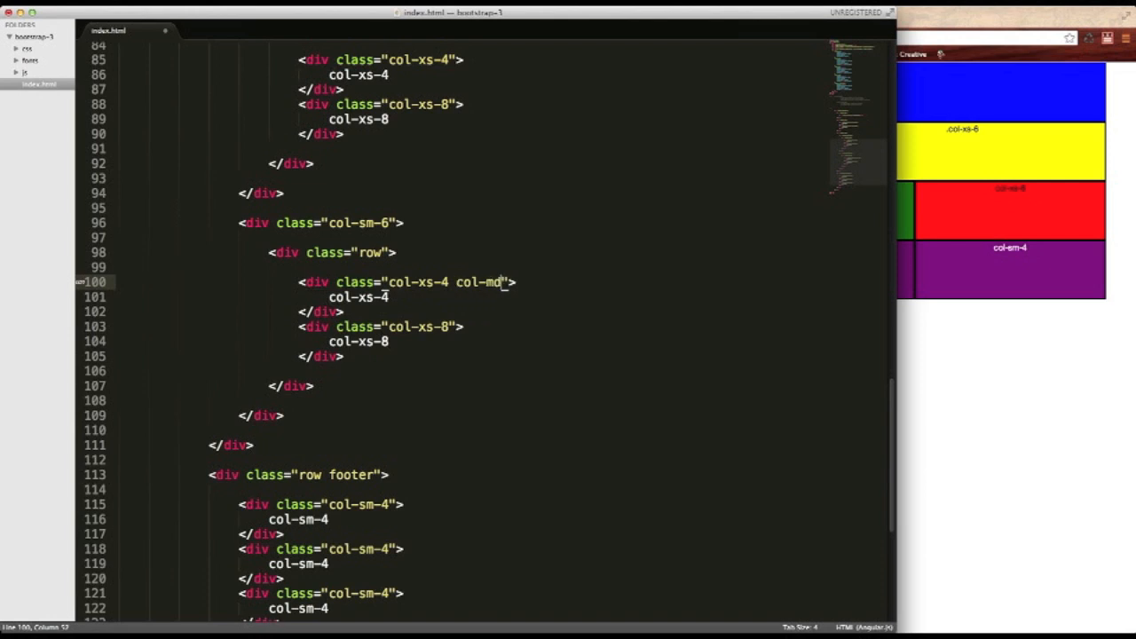
text(-)
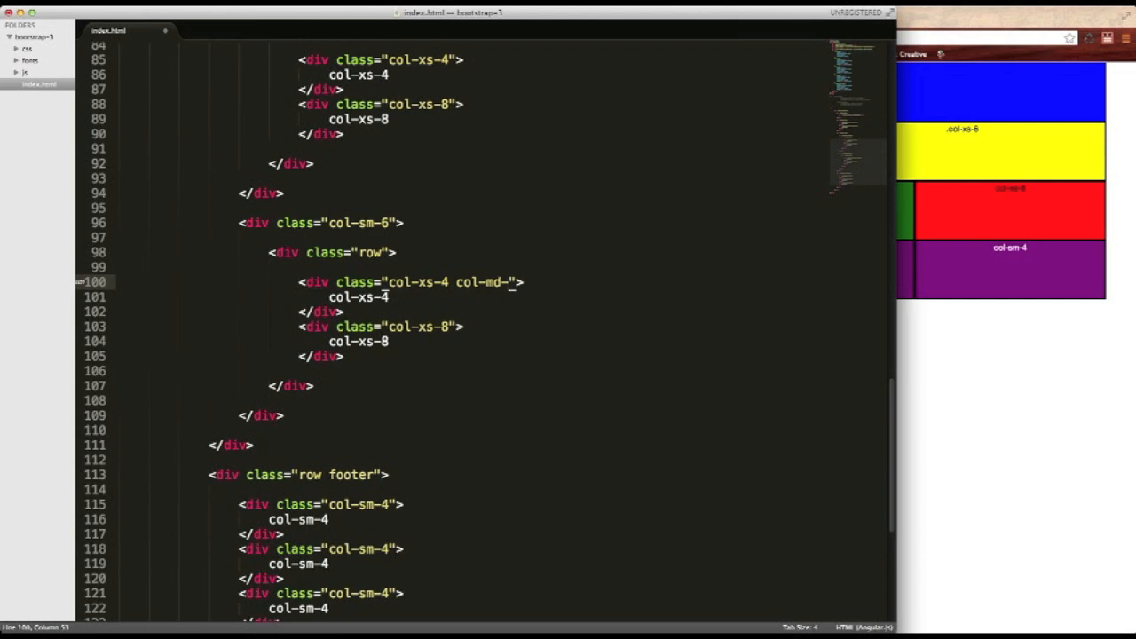
text(push)
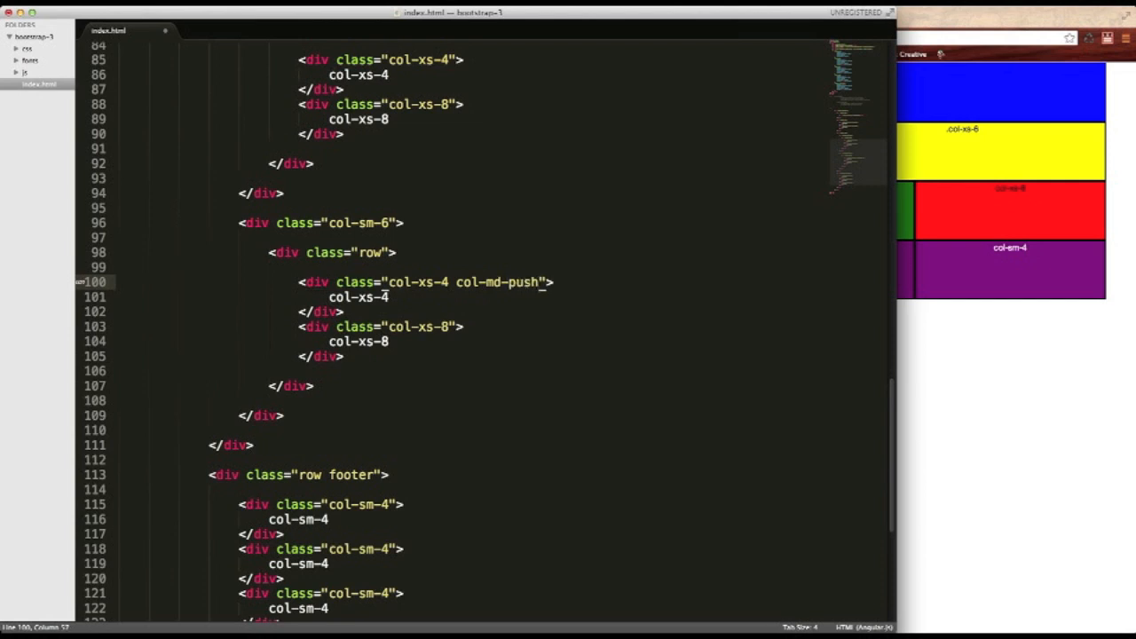
text(-8)
click(382, 327)
text( col-)
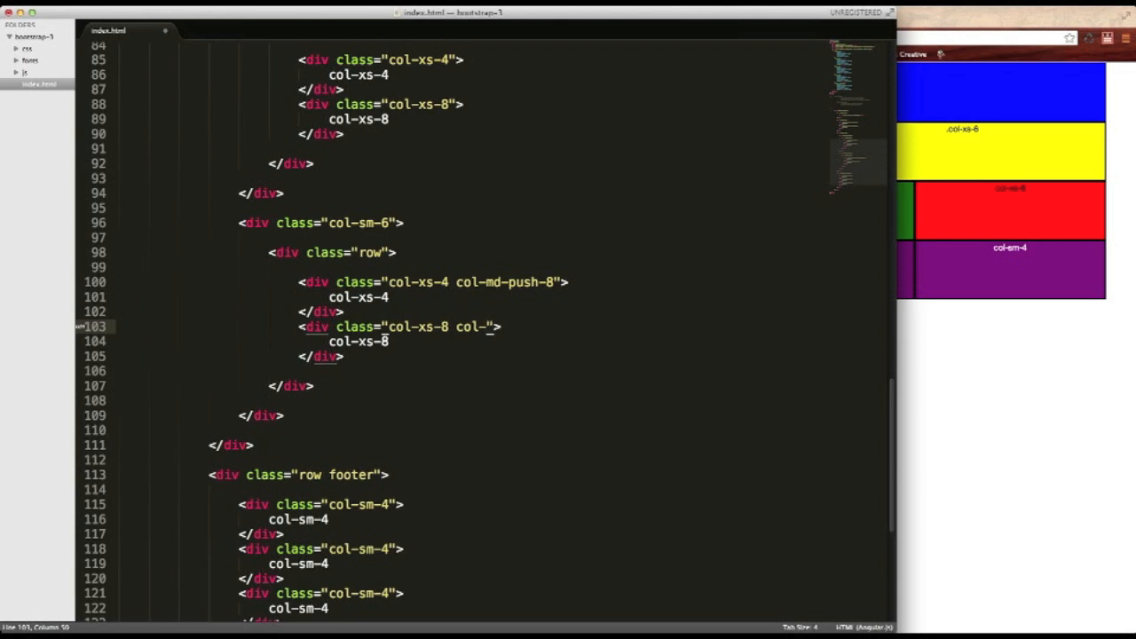
Add class col-md-pull-4 to the col-xs-8 div and save the file.
text(md-)
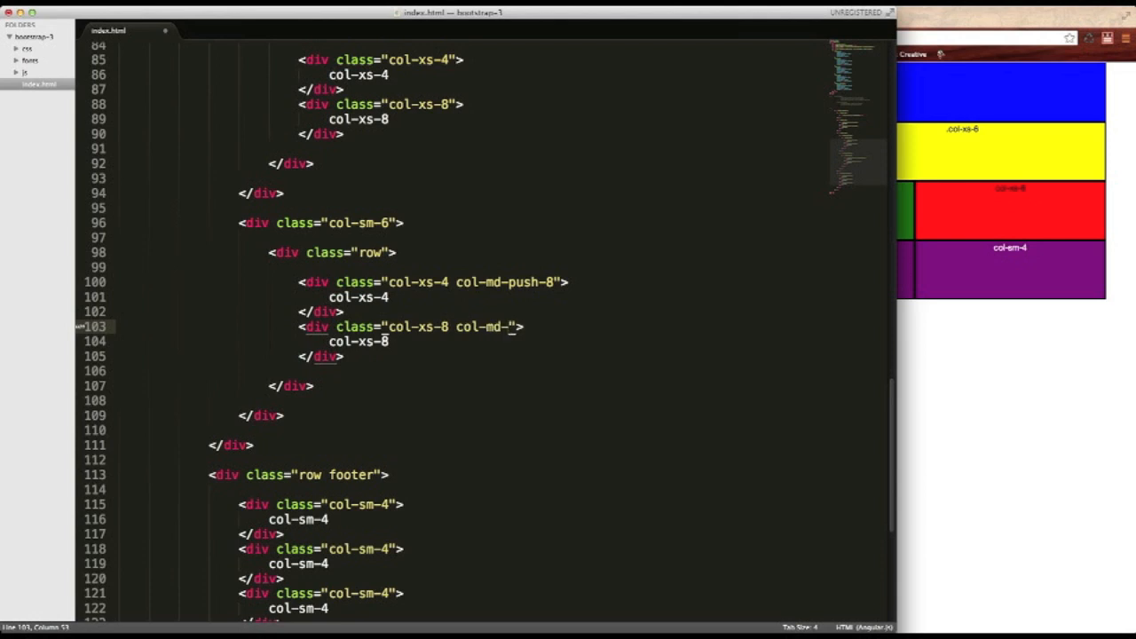
text(pul)
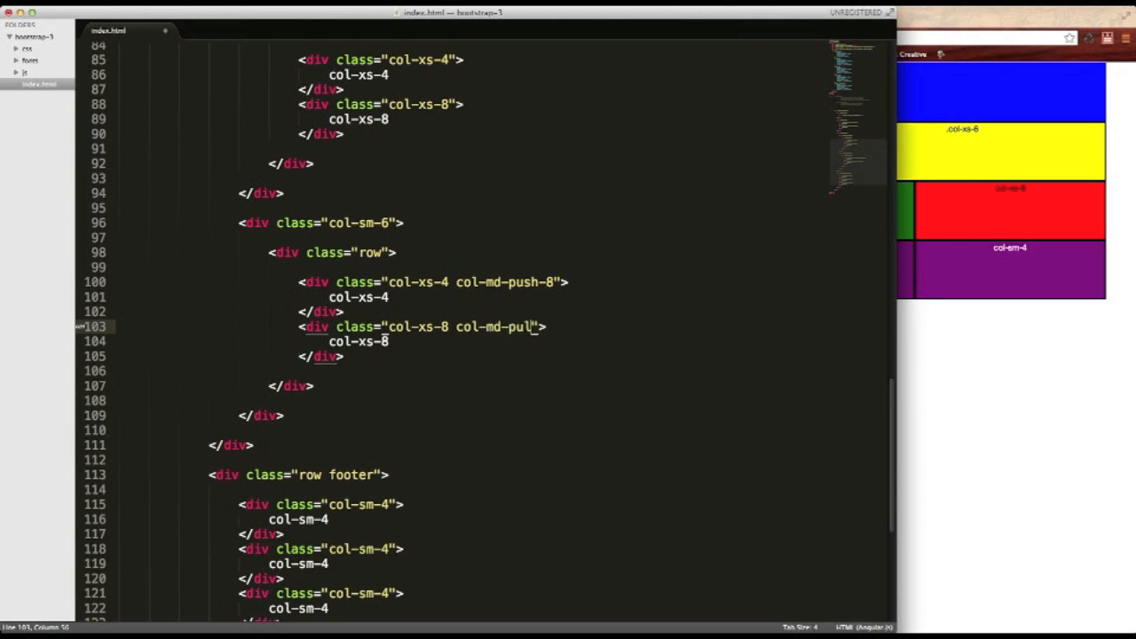
text(l-)
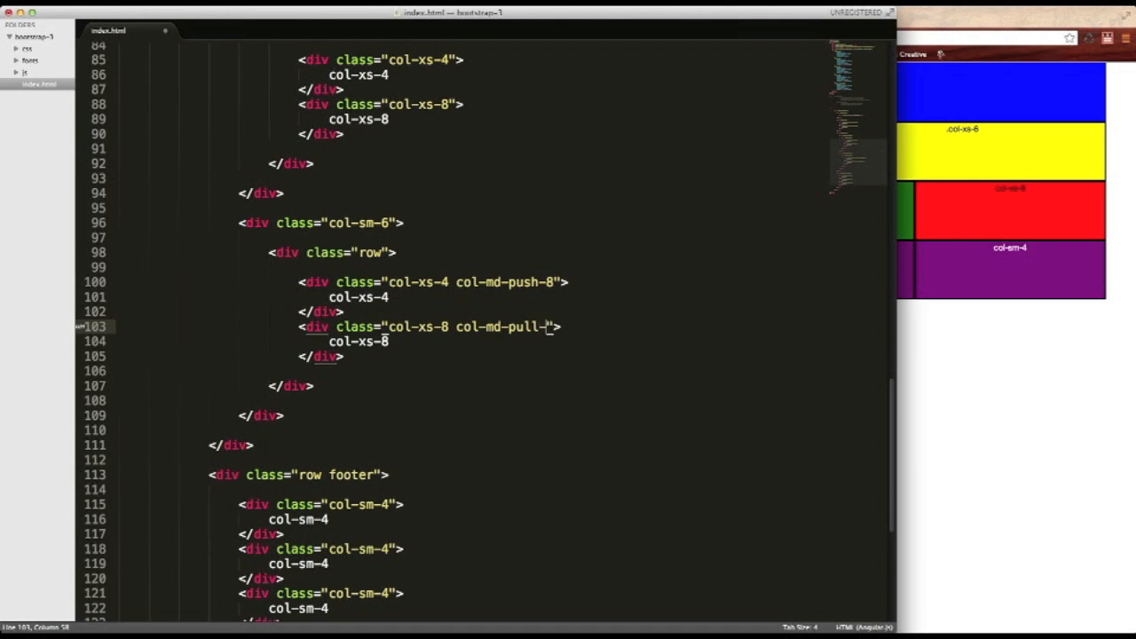
text(4)
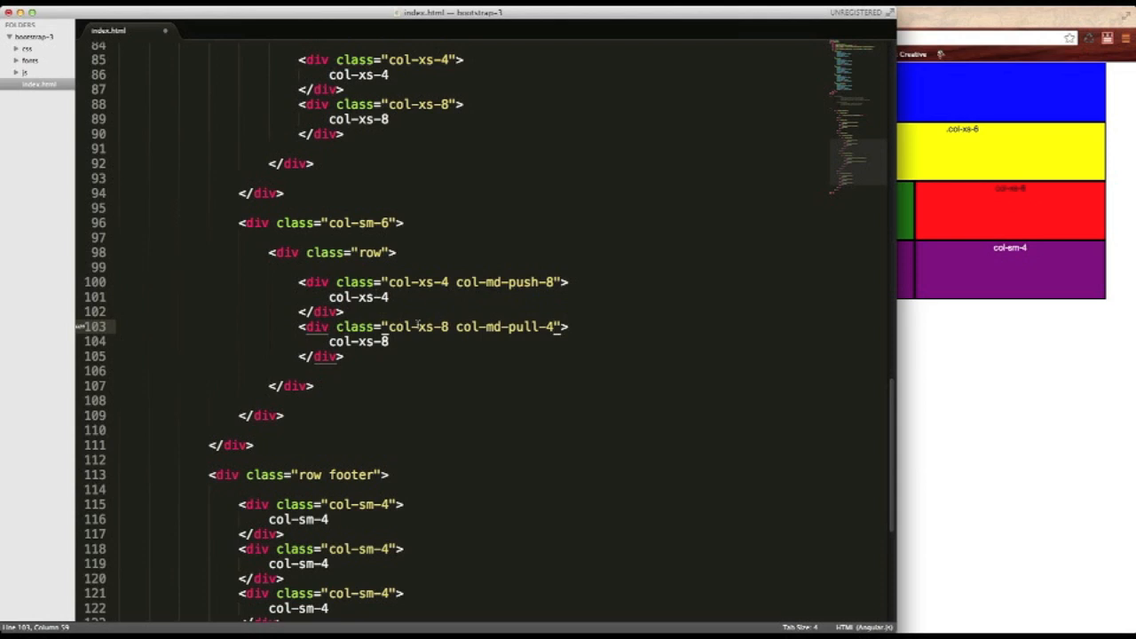
key(cmd+s)
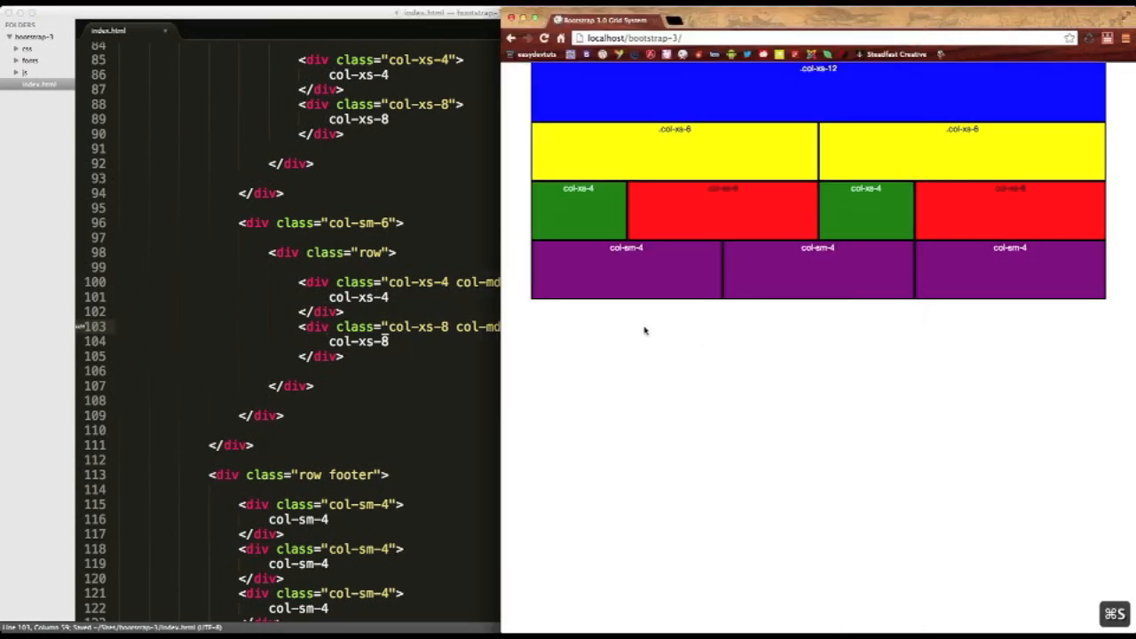
Reload localhost/bootstrap-3 in Chrome to see the reordered red and green columns.
click(544, 37)
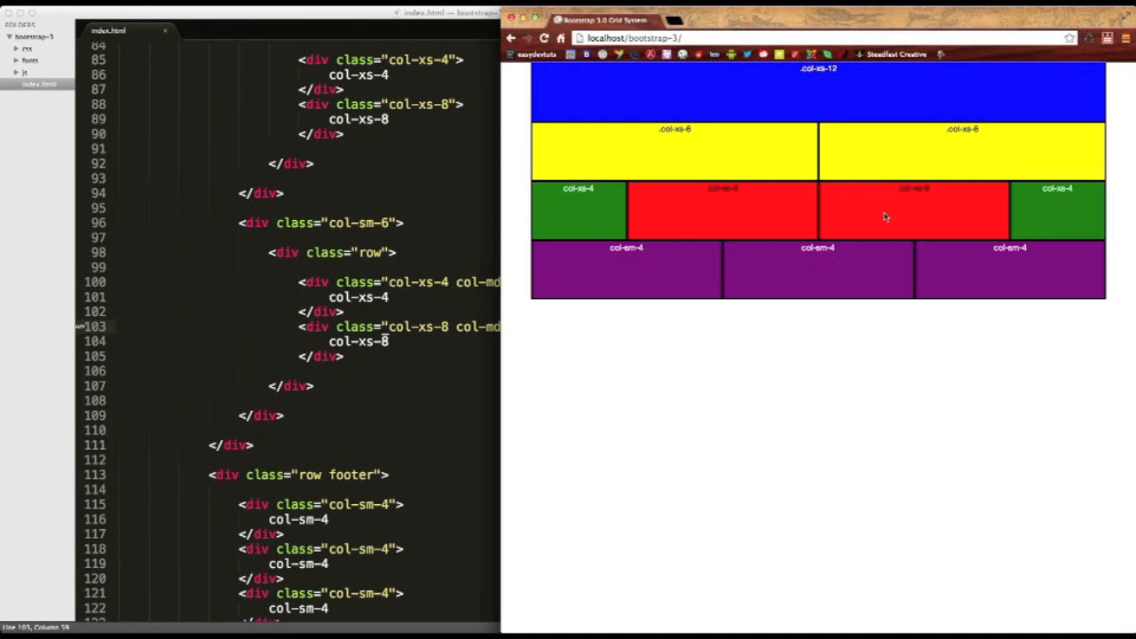
mouse_move(904, 207)
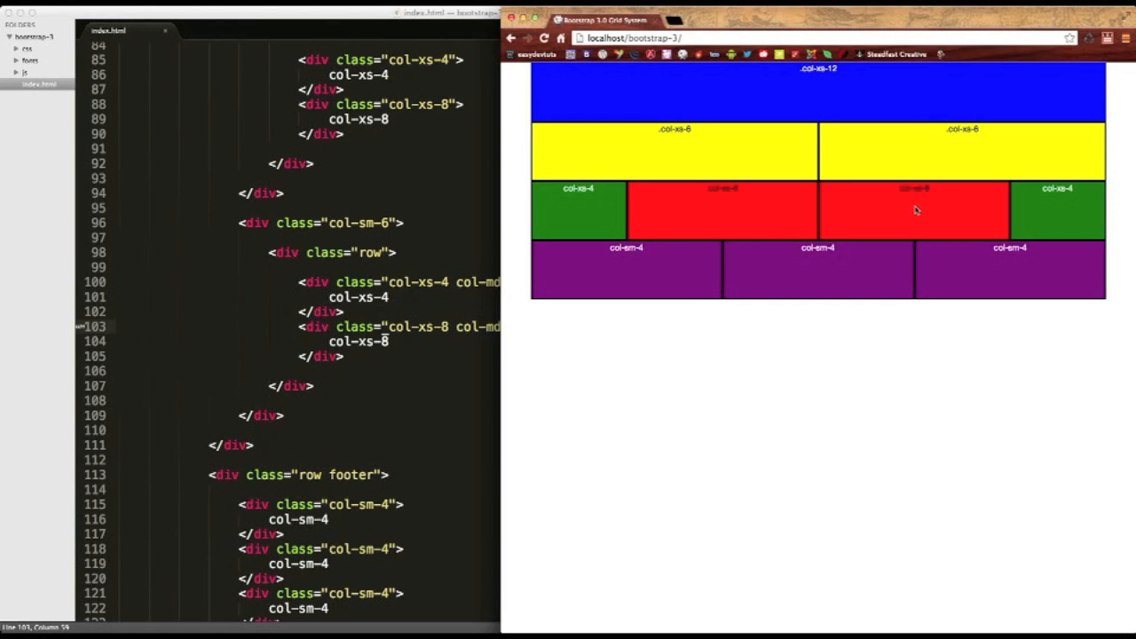
mouse_move(1034, 209)
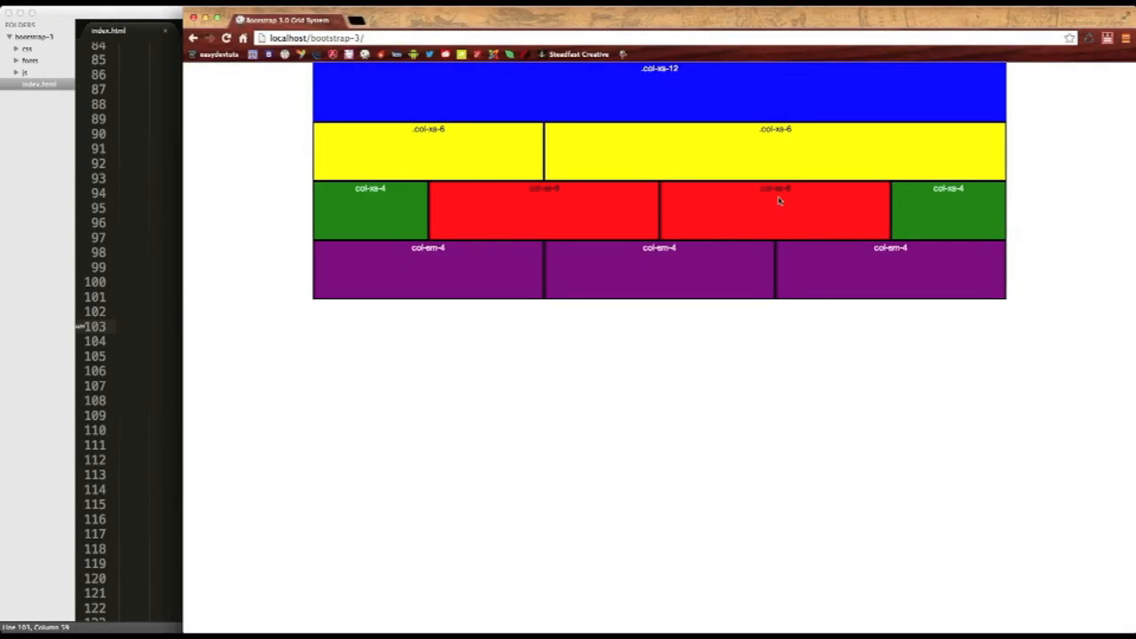
mouse_move(755, 209)
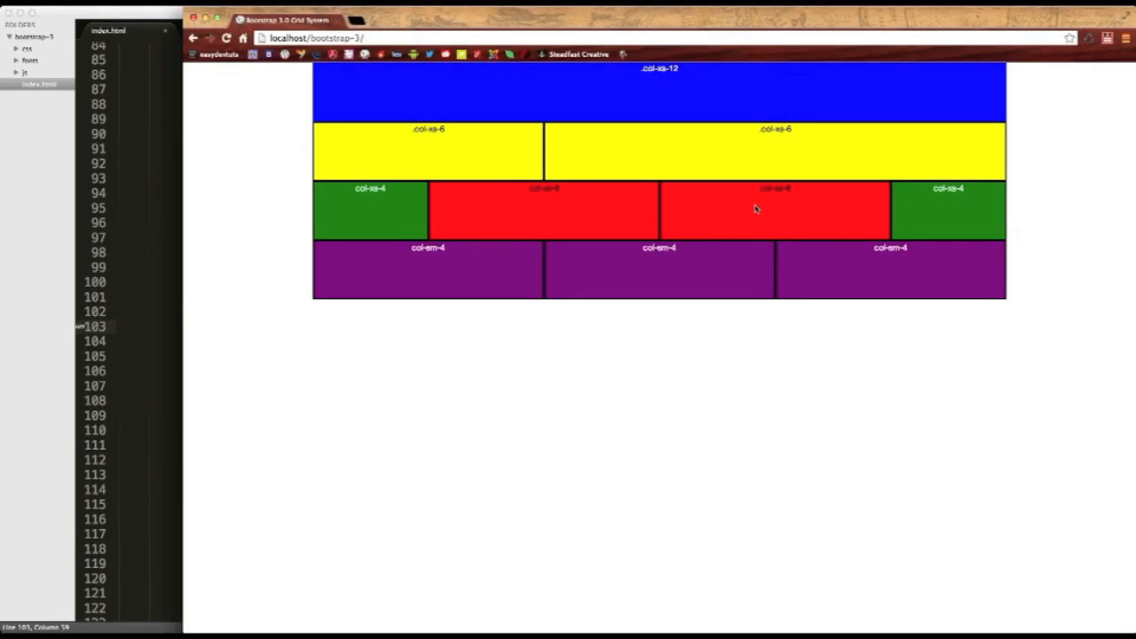
mouse_move(196, 227)
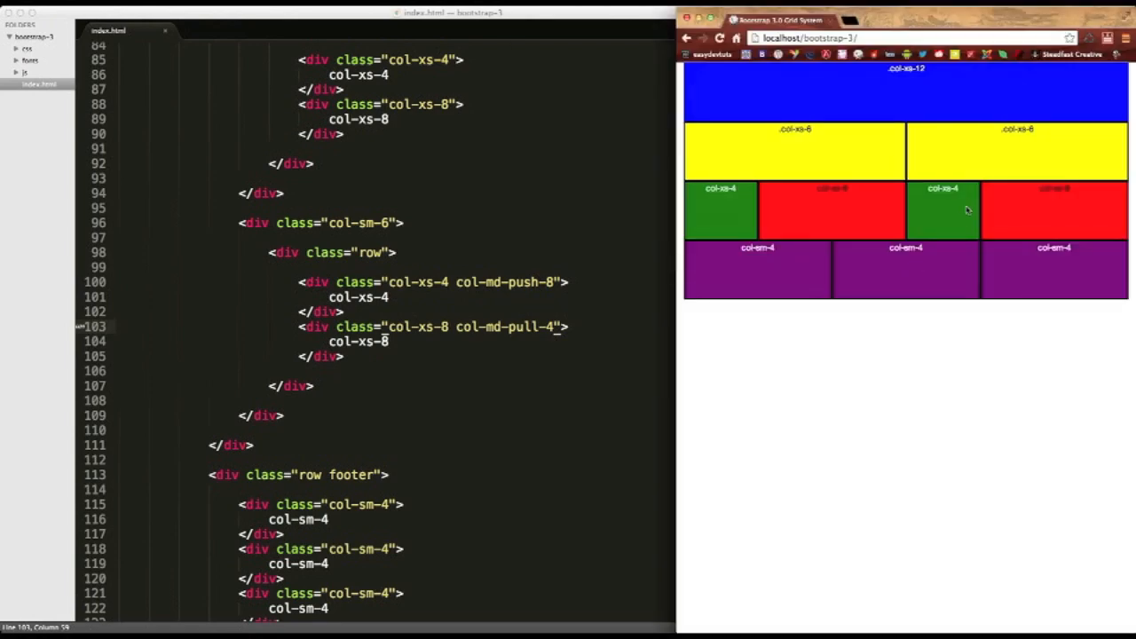
mouse_move(682, 213)
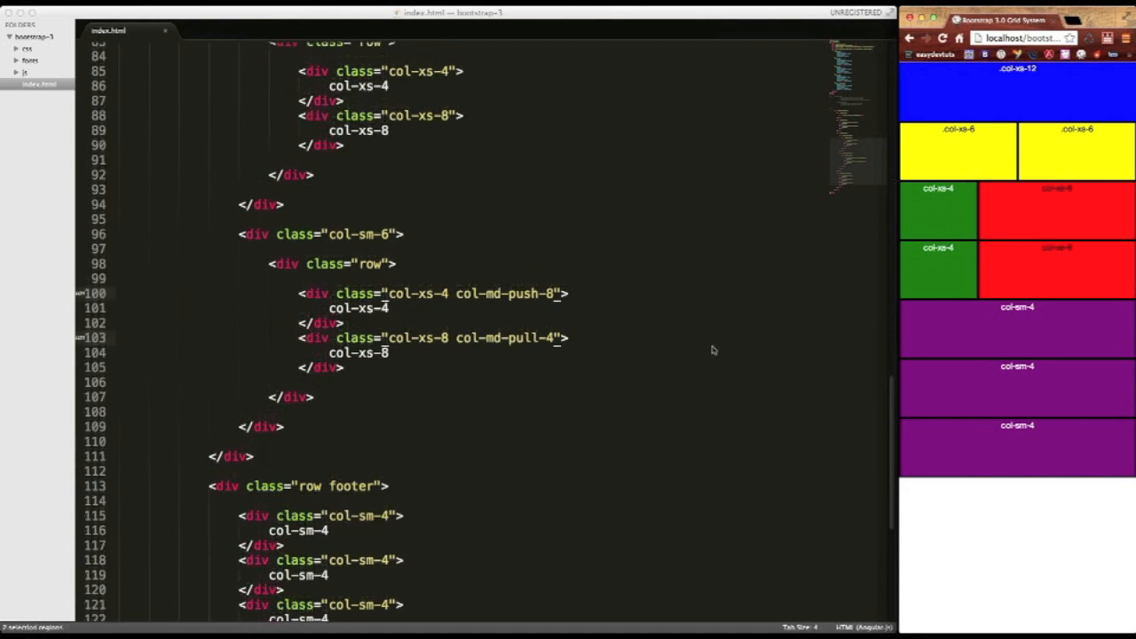
mouse_move(521, 311)
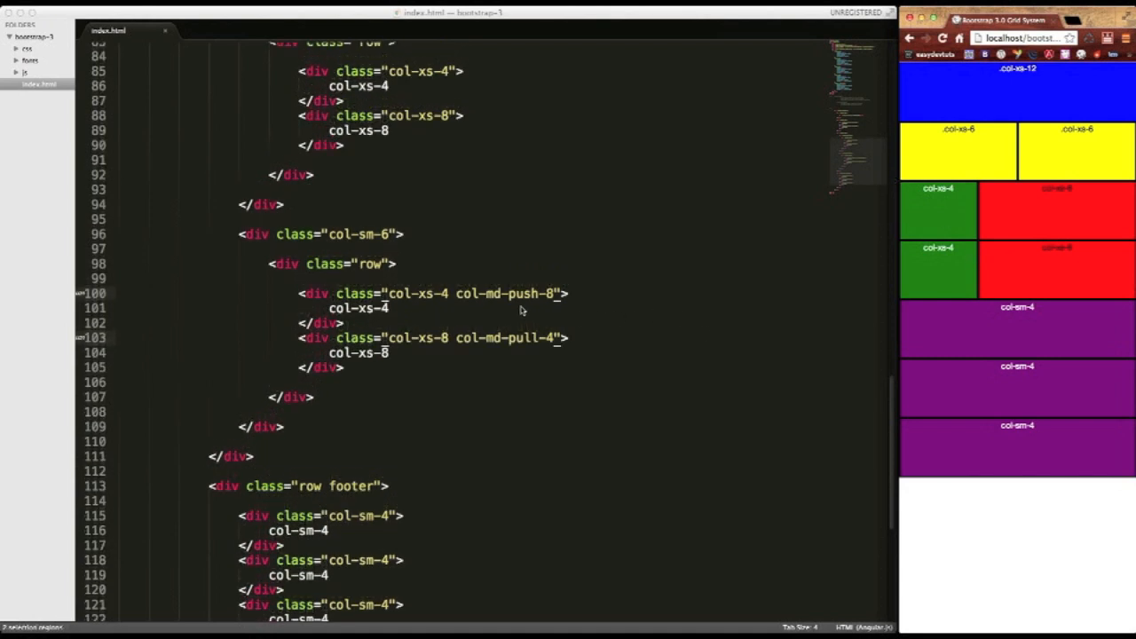
mouse_move(538, 344)
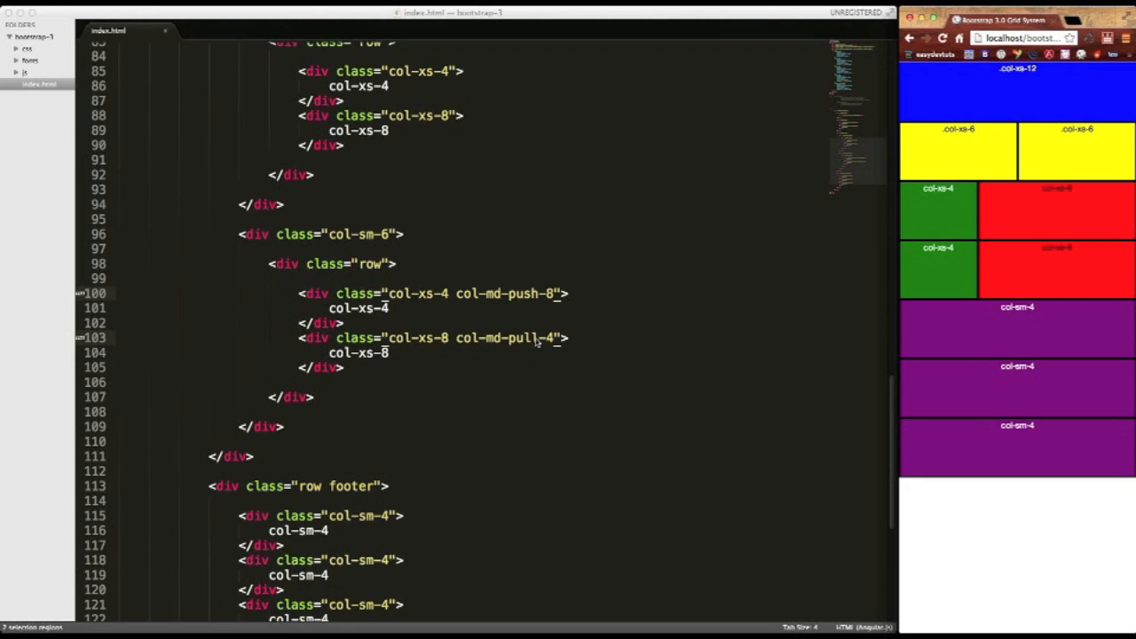
mouse_move(977, 290)
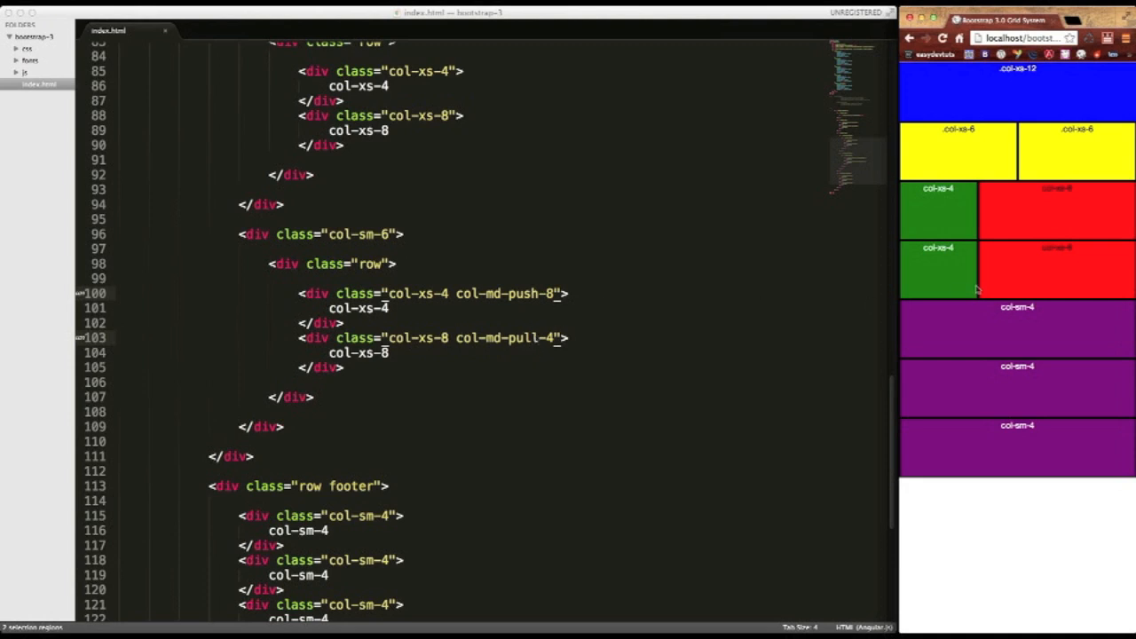
mouse_move(1018, 236)
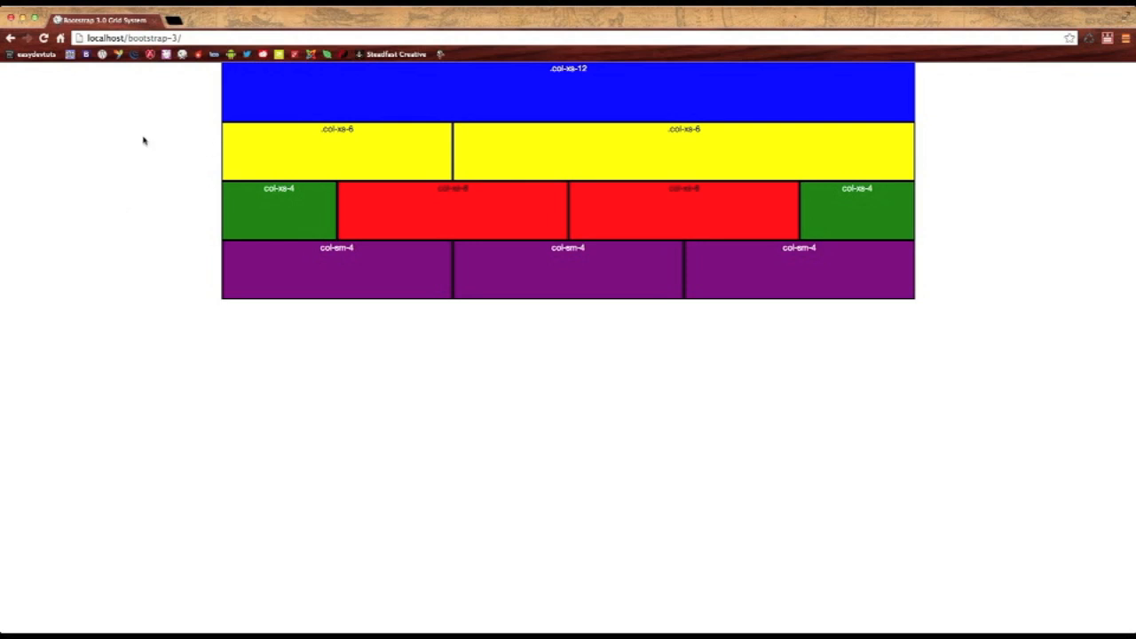
mouse_move(691, 200)
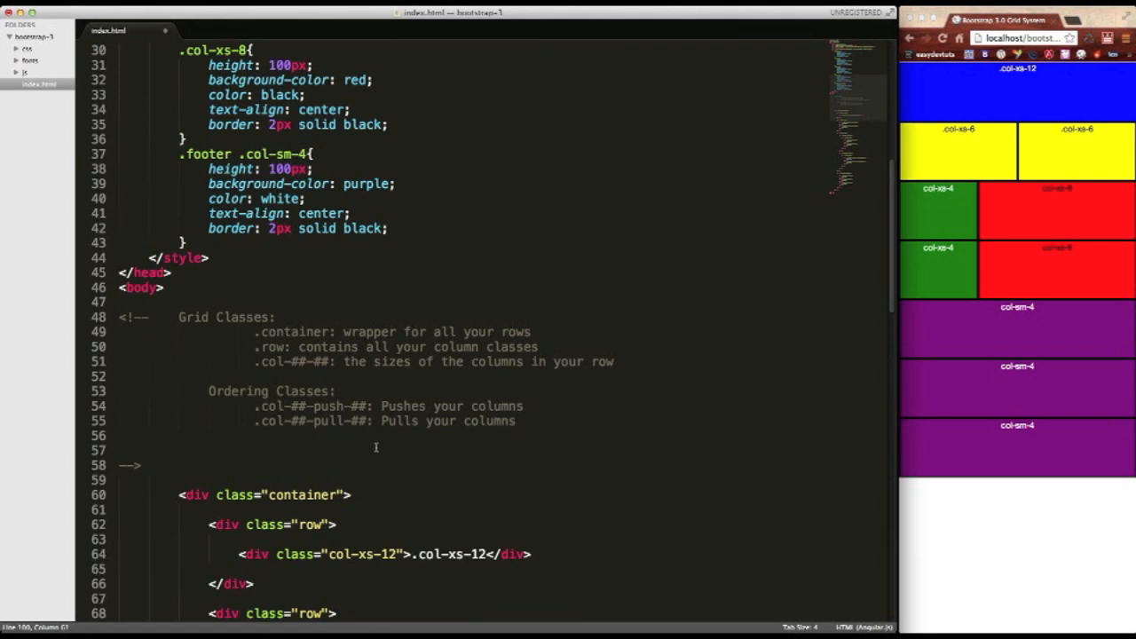
scroll(down, 3)
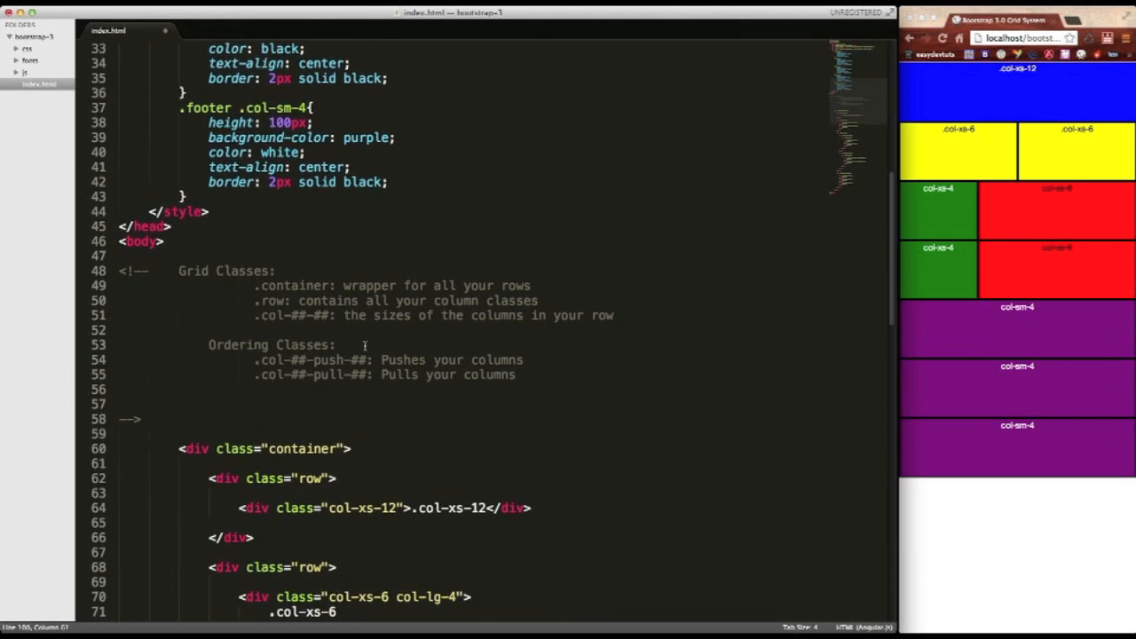
click(340, 344)
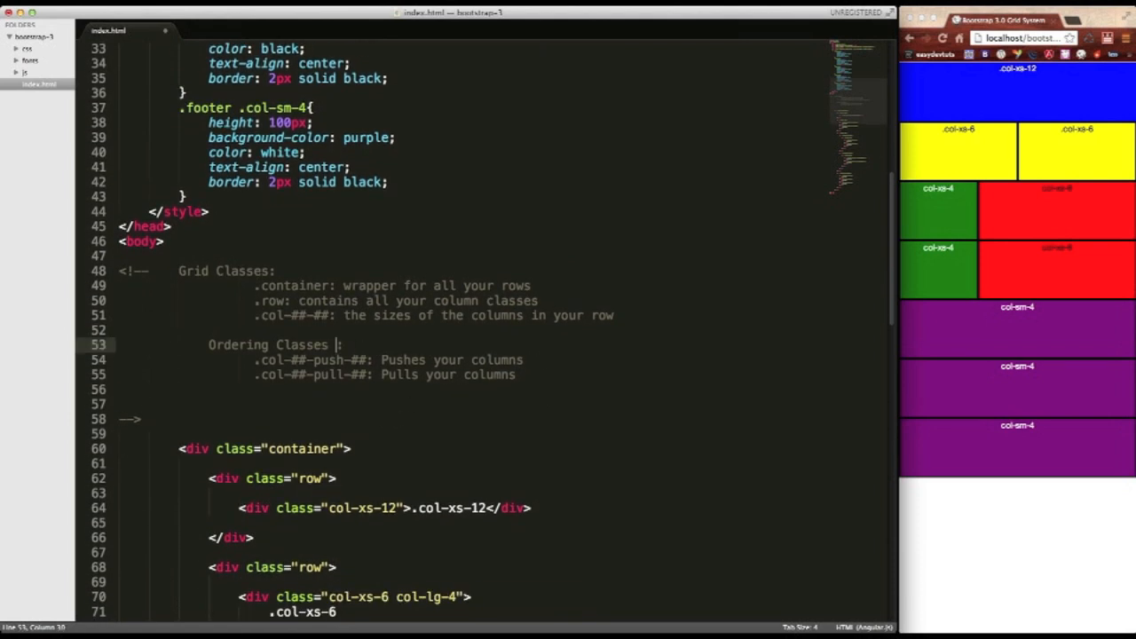
text(())
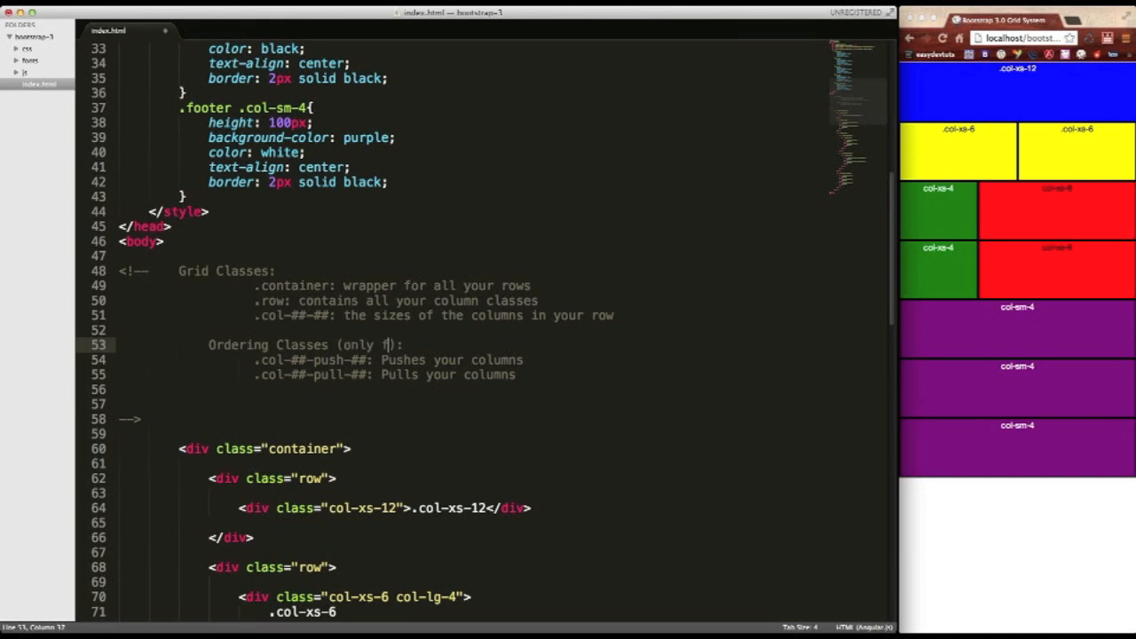
text(or md & lg screens)
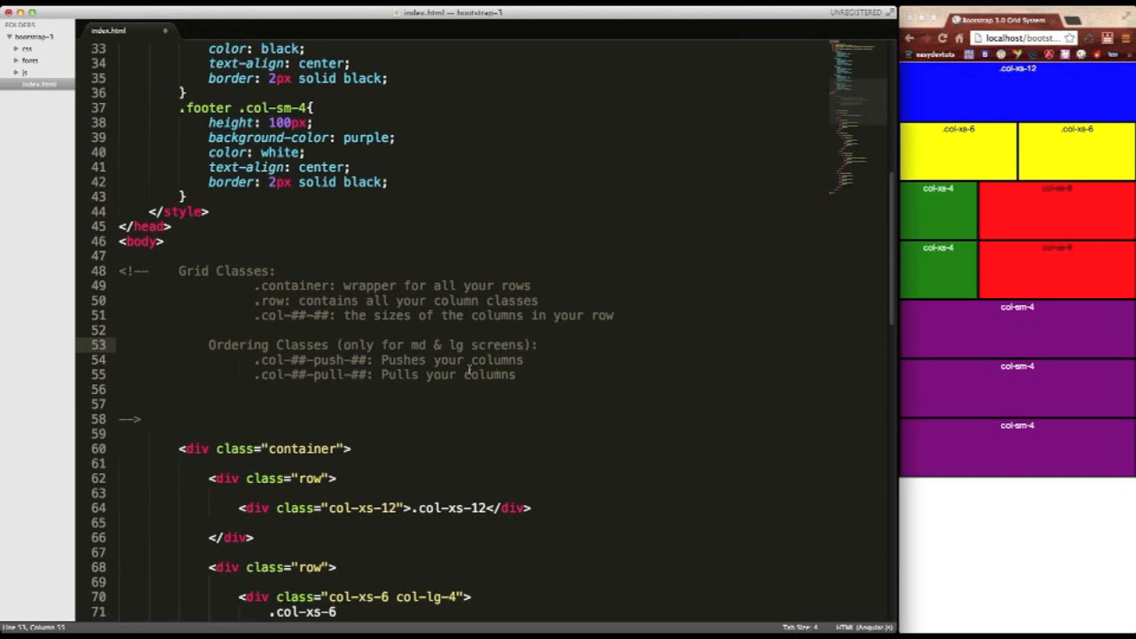
mouse_move(426, 344)
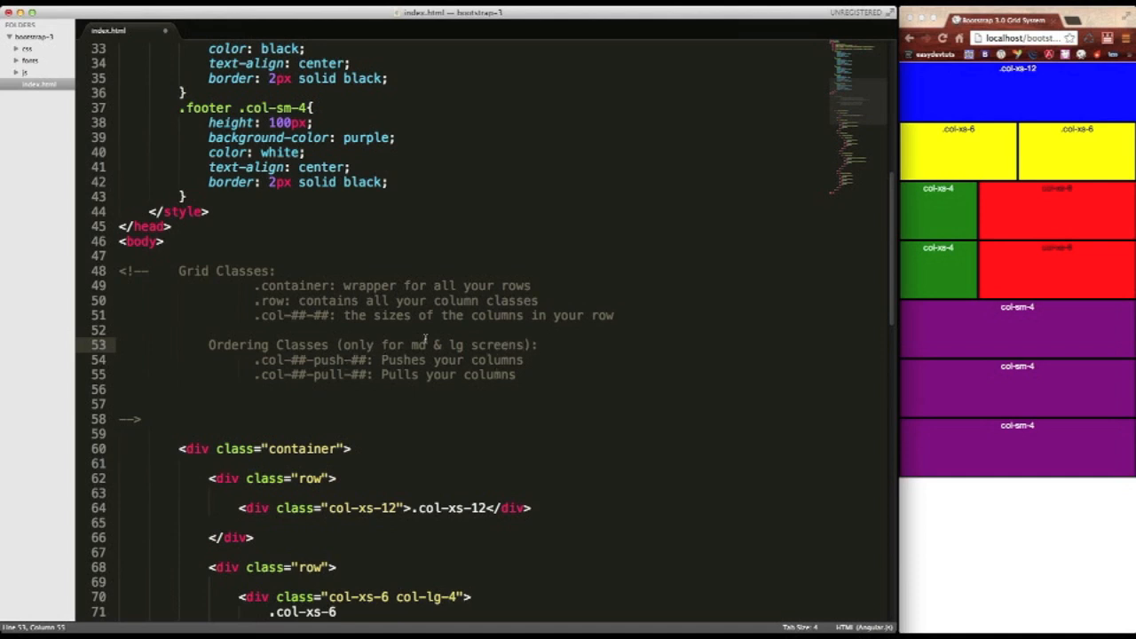
mouse_move(444, 361)
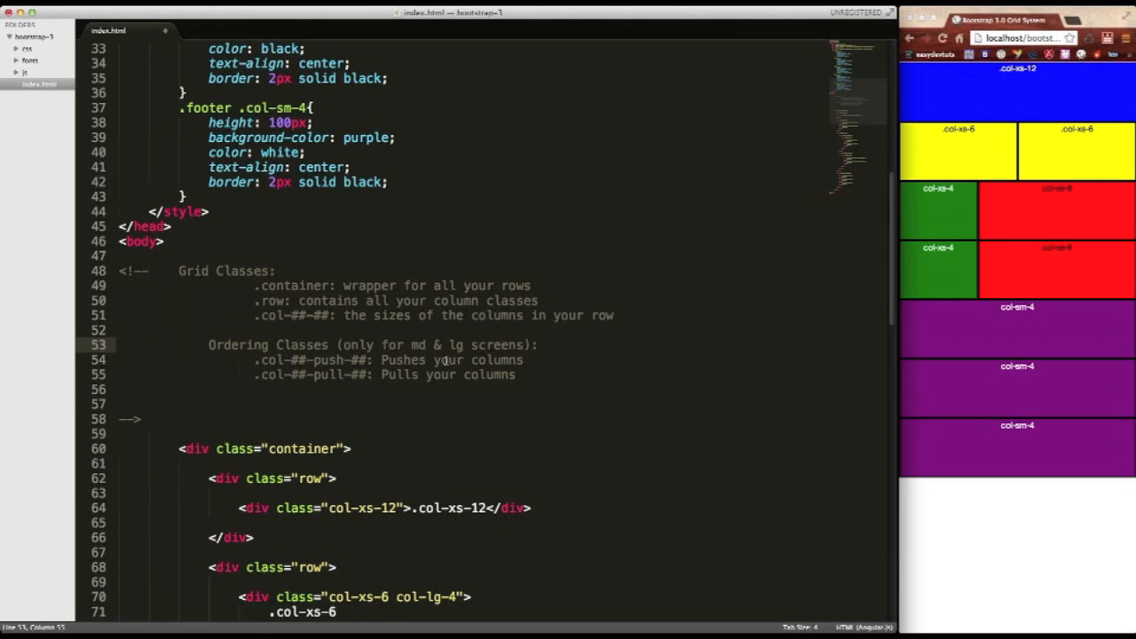
key(cmd+s)
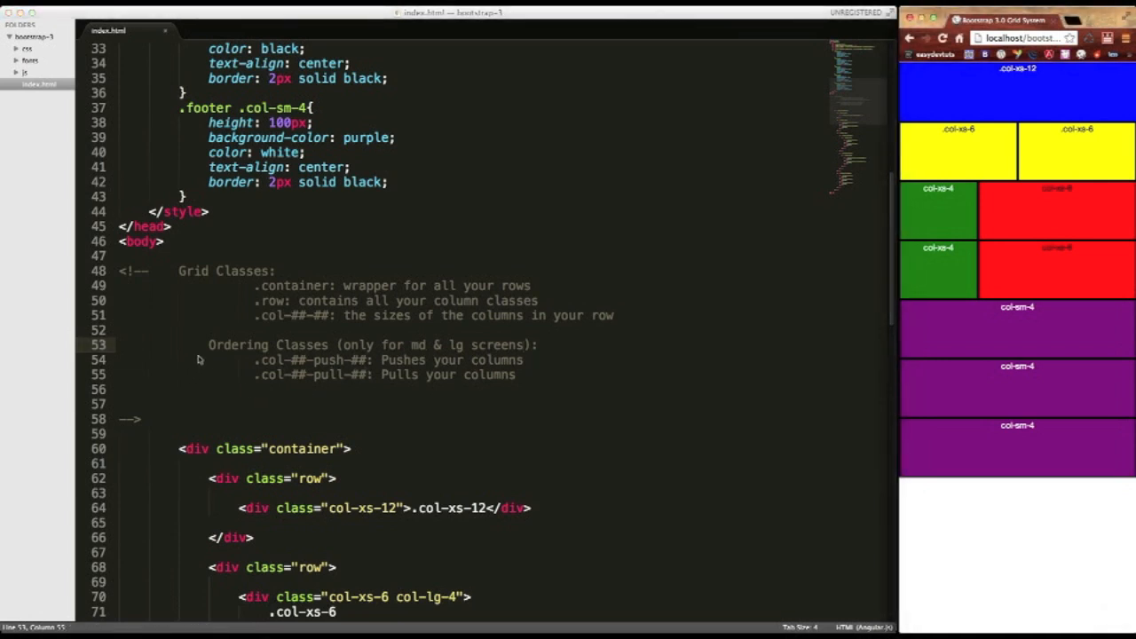
drag(253, 359, 515, 374)
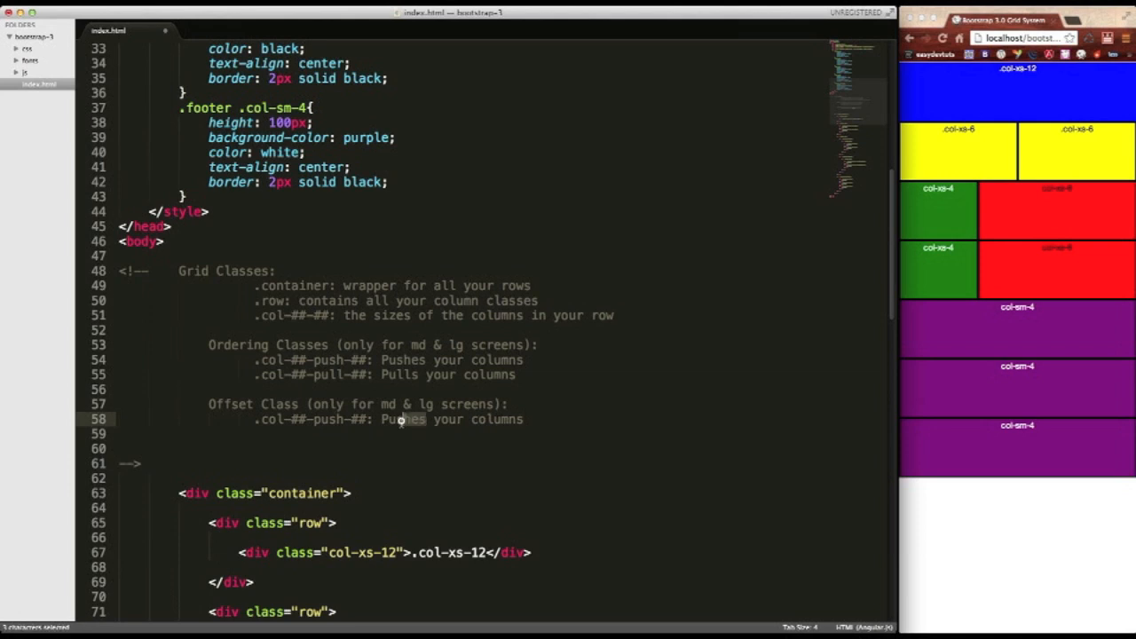
Rewrite the description as 'moves your columns depending what the column is offset by', then select 'push' to replace.
text(moves)
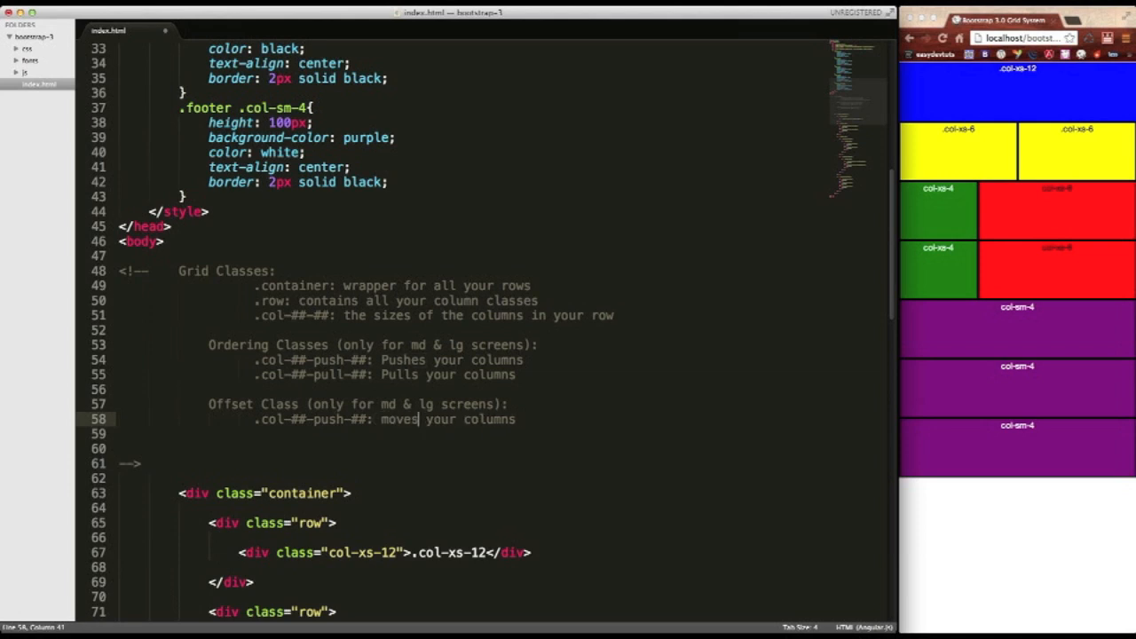
click(576, 430)
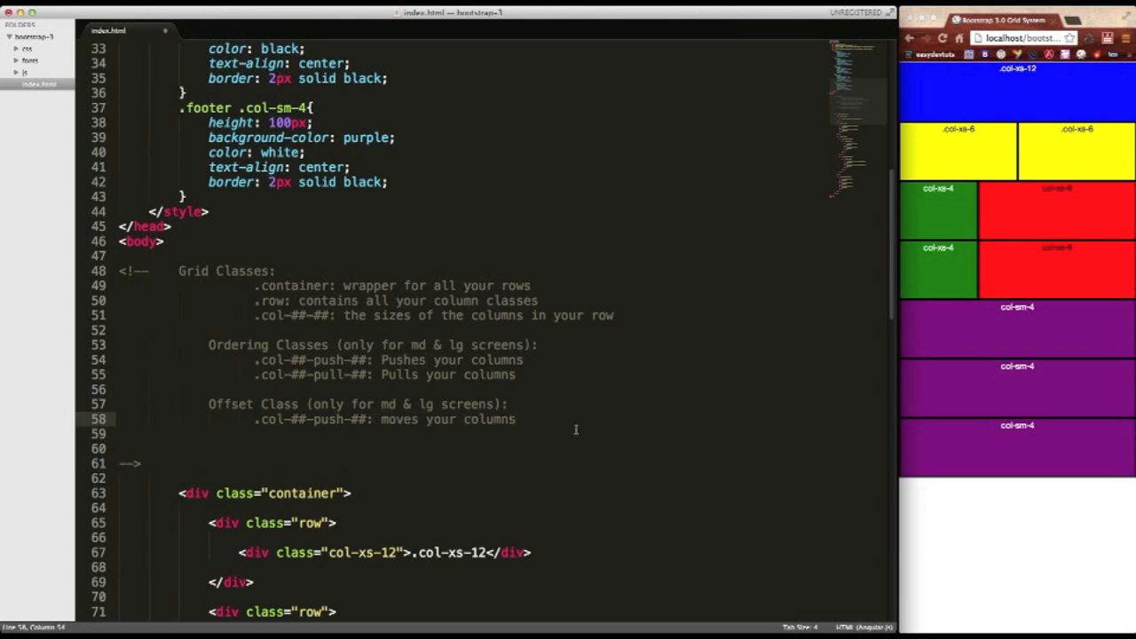
text(depending)
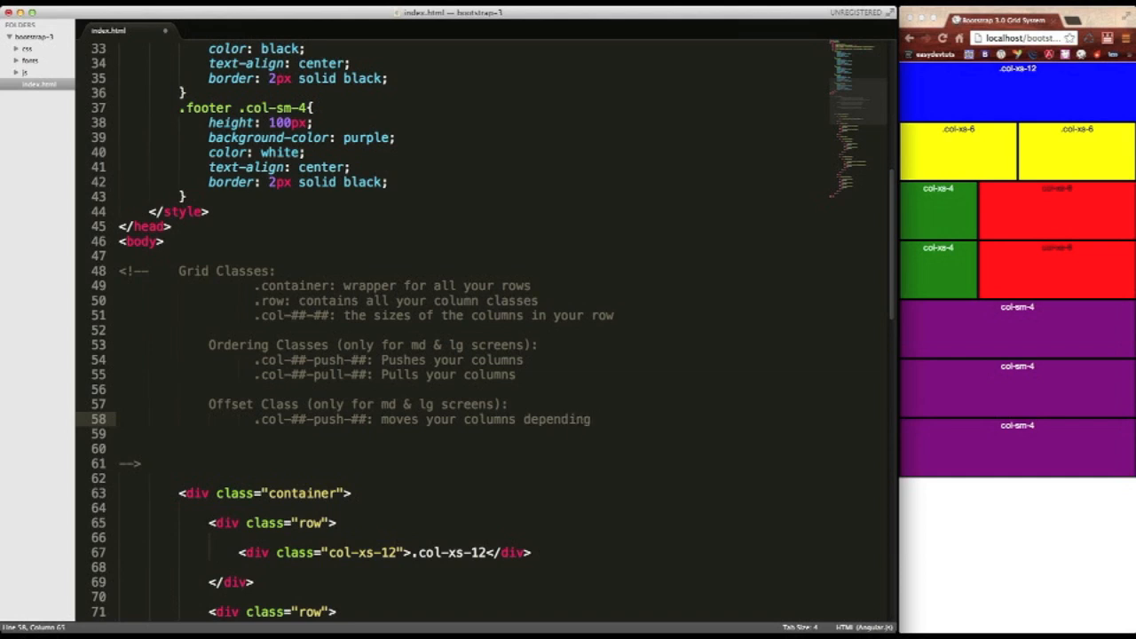
text(what the column is)
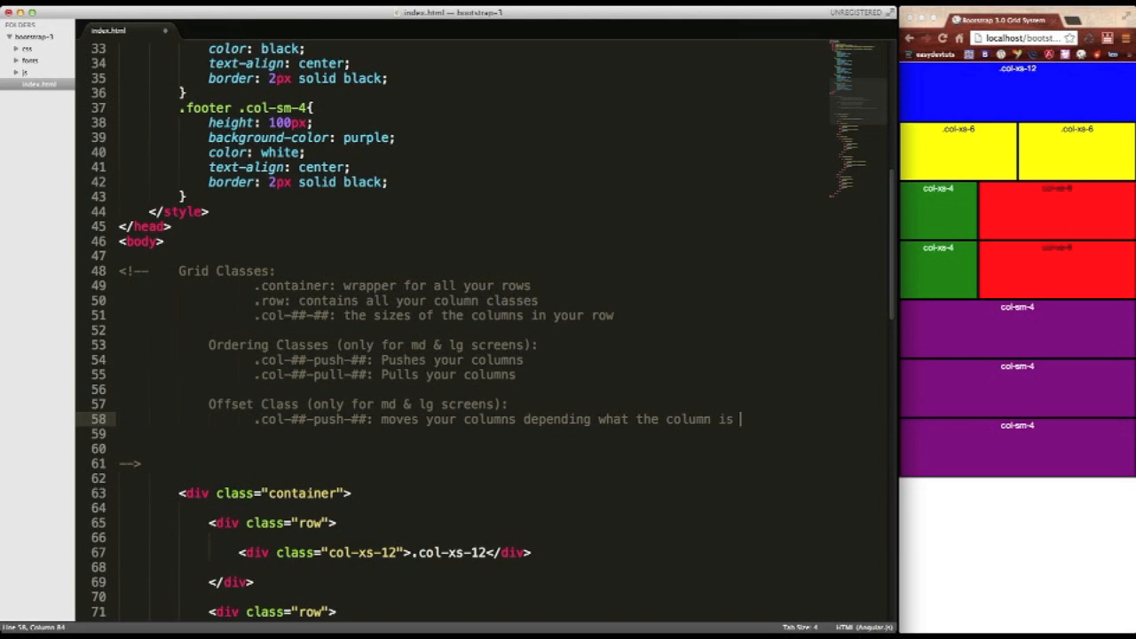
text(offset by)
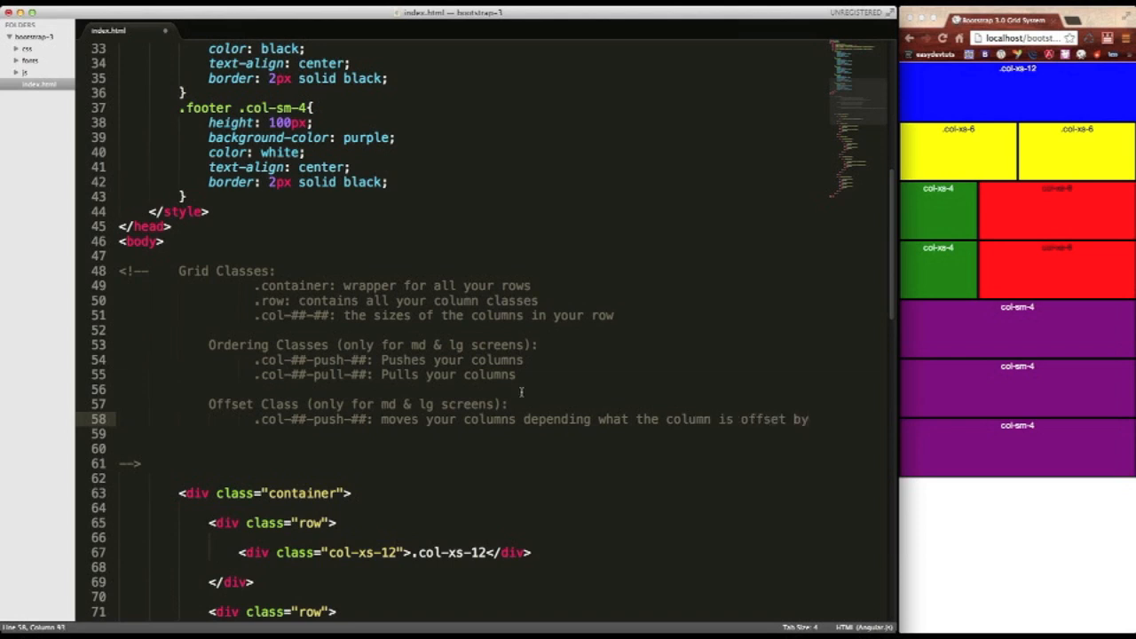
click(335, 419)
text(offset)
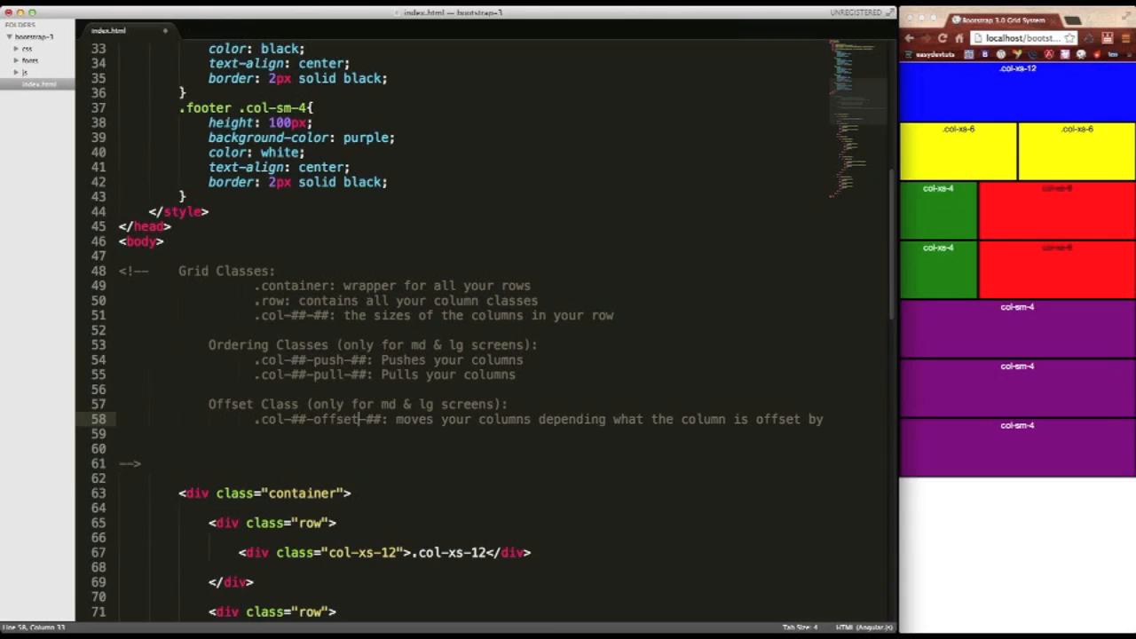
mouse_move(469, 429)
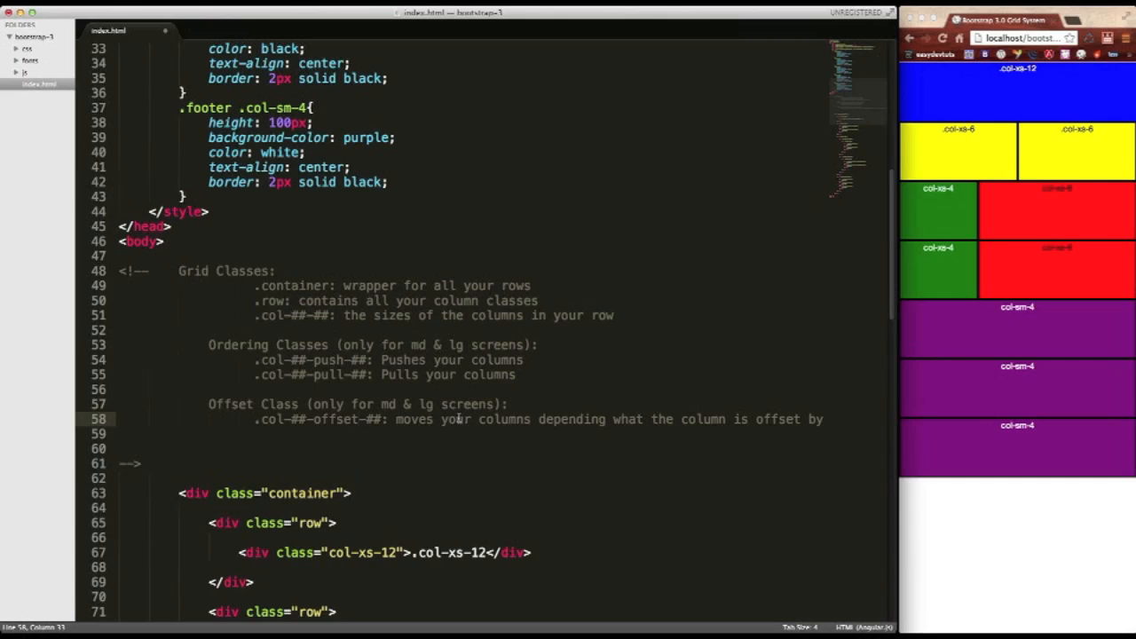
Insert a new div.row after the footer row at the bottom of the page.
scroll(down, 3)
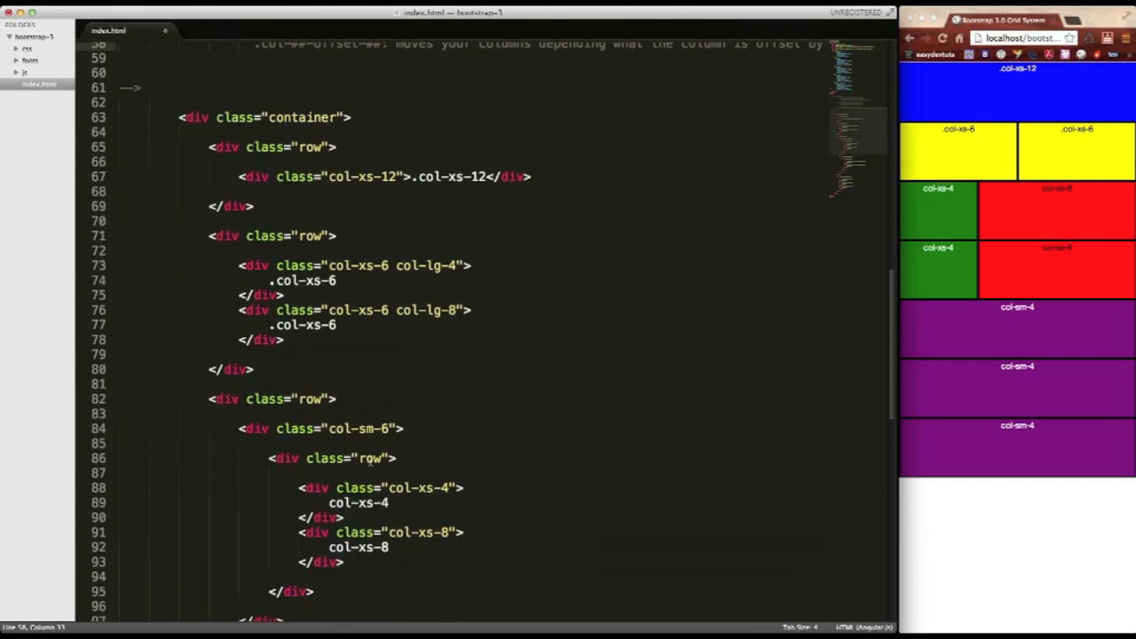
scroll(down, 3)
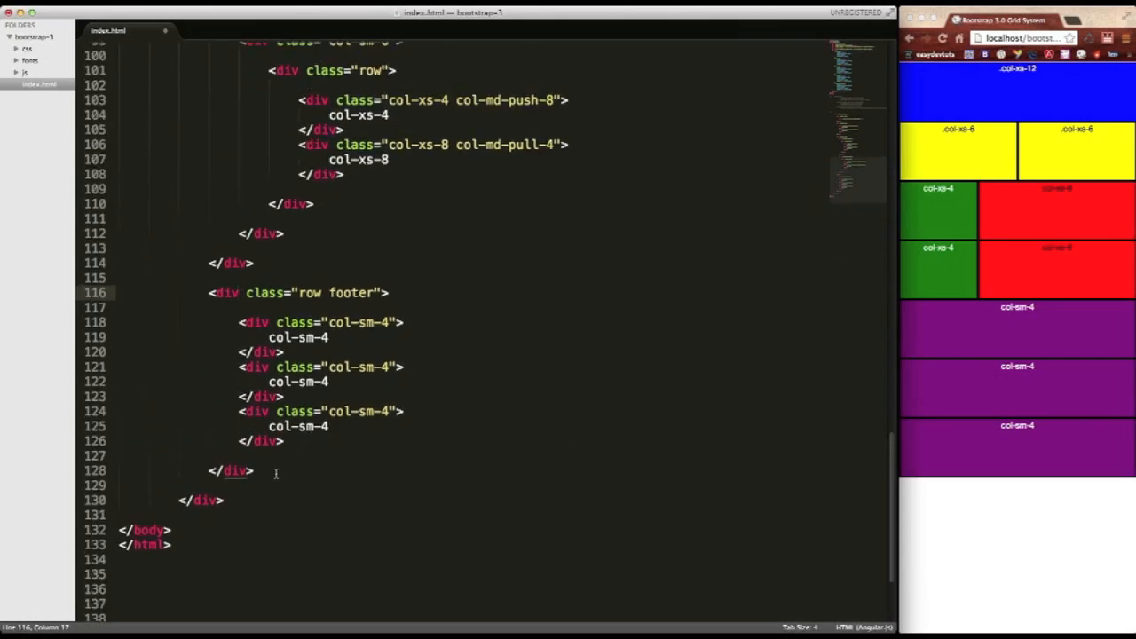
click(258, 470)
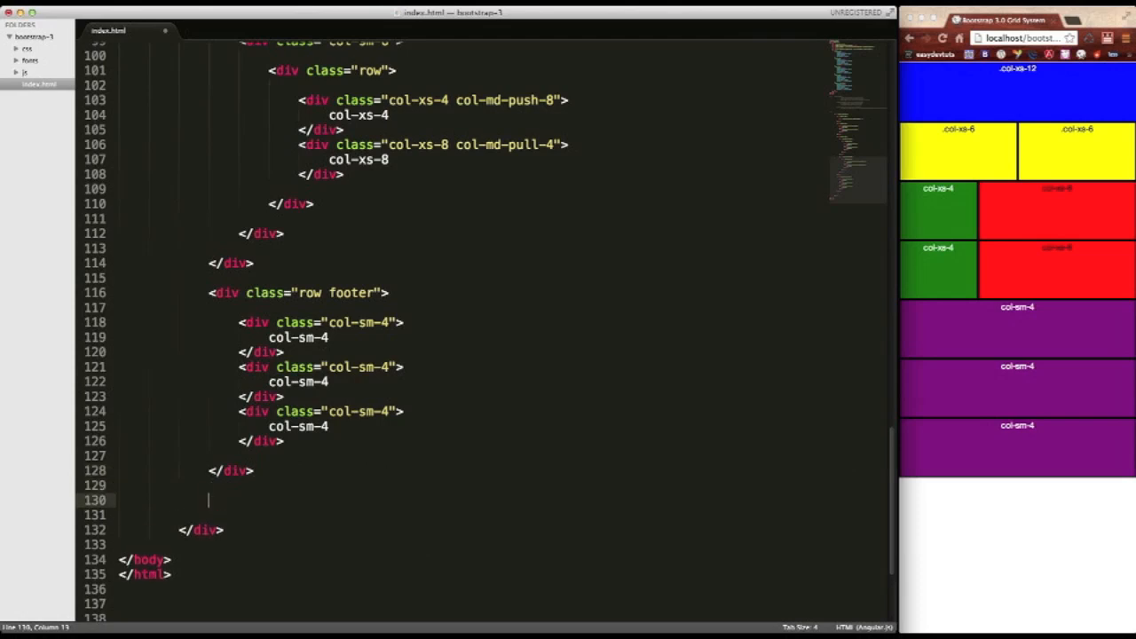
text(div.)
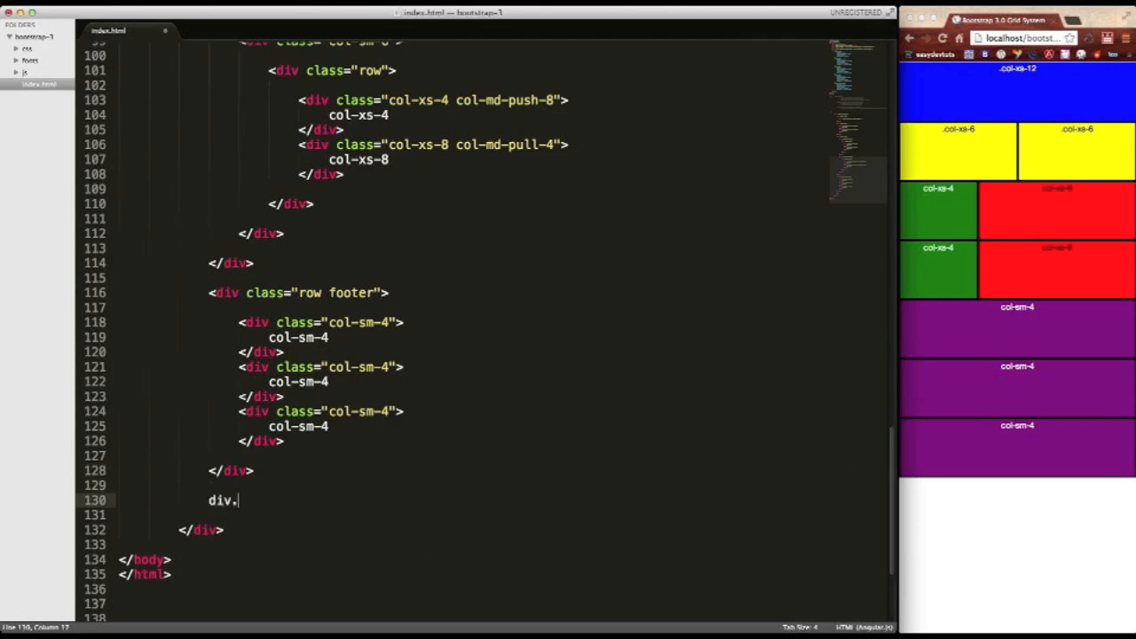
text(row">)
text(d)
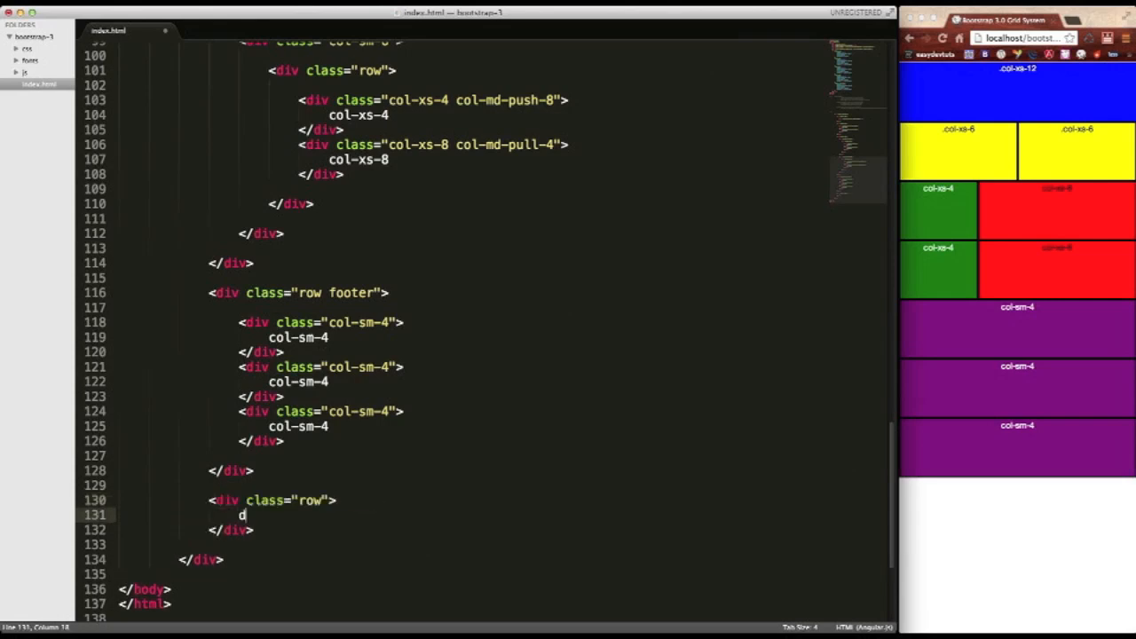
Inside it, add a div with classes col-md-4, col-md-offset-4 and panel.
text(iv.)
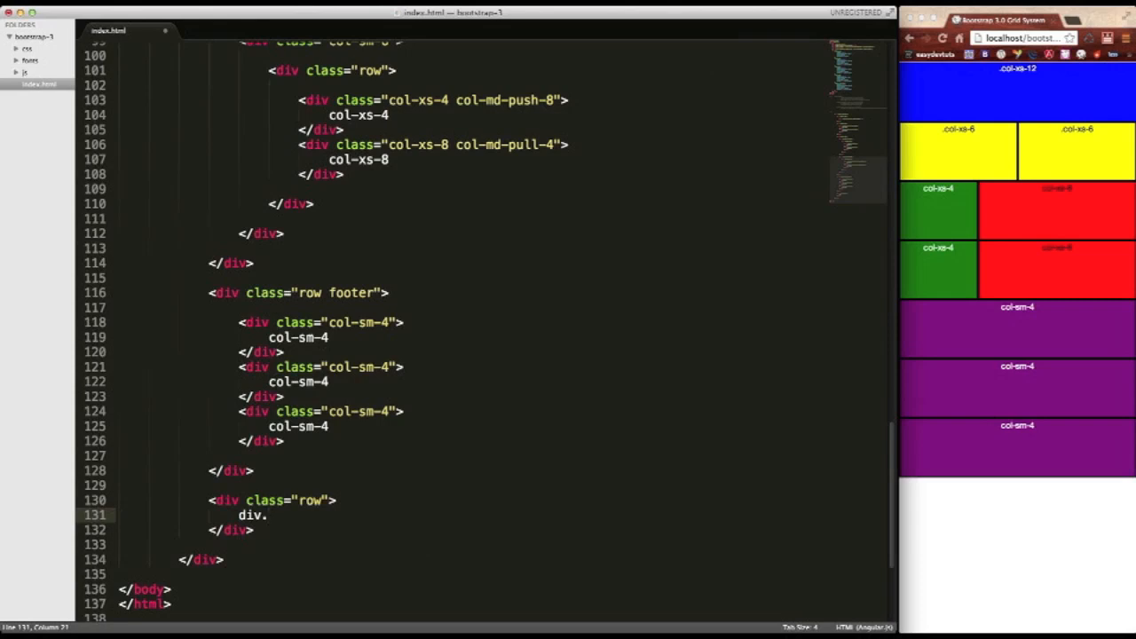
text(col-md)
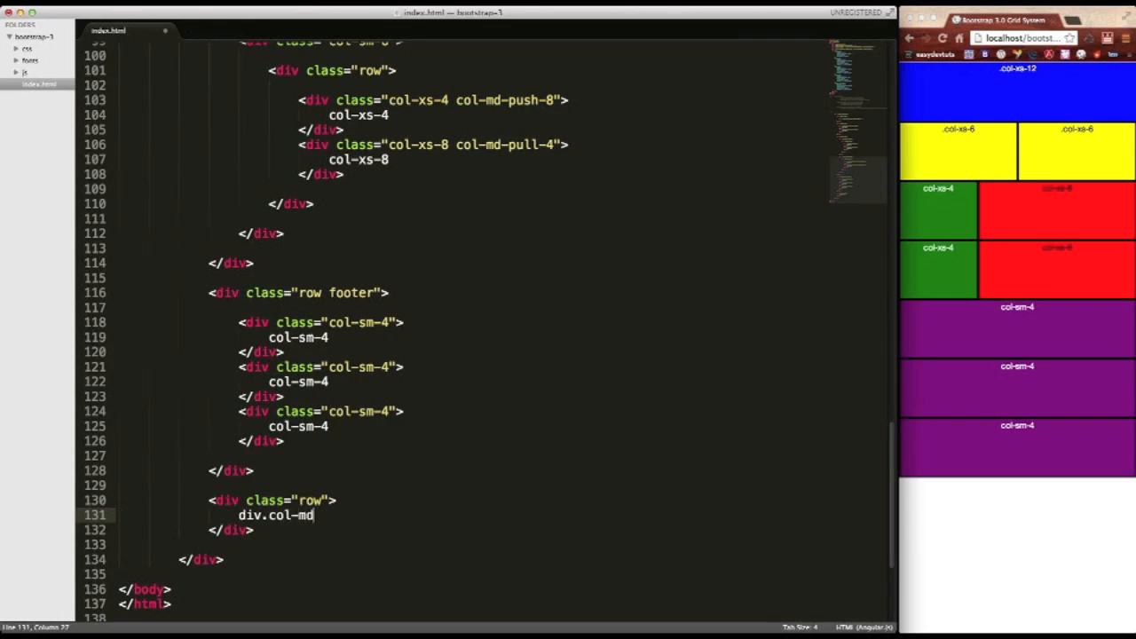
text(-4)
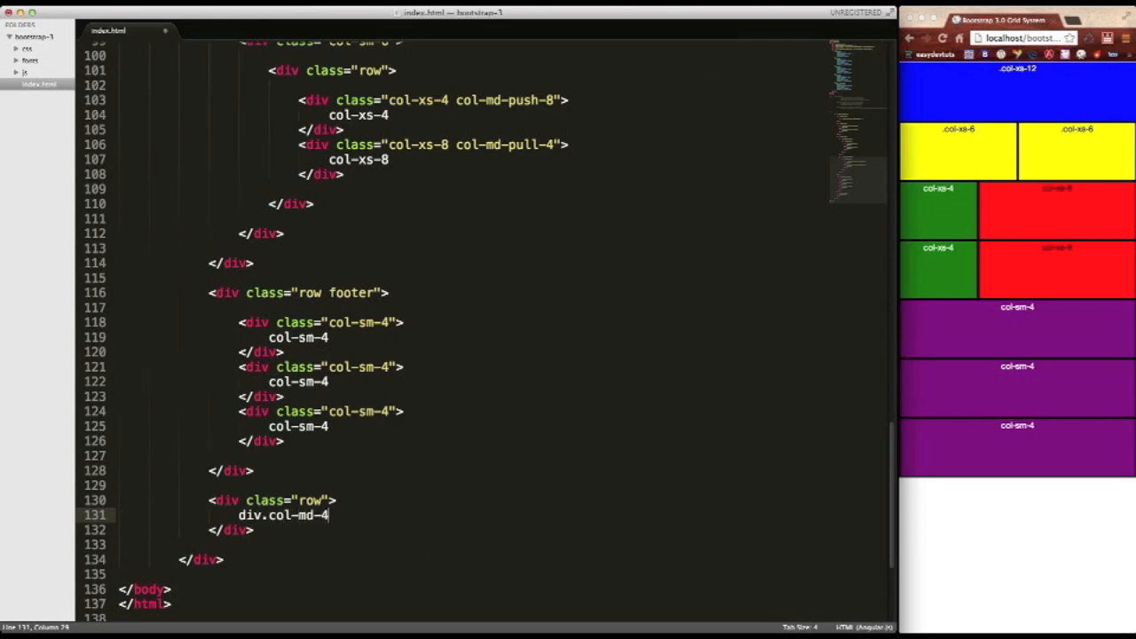
text(.)
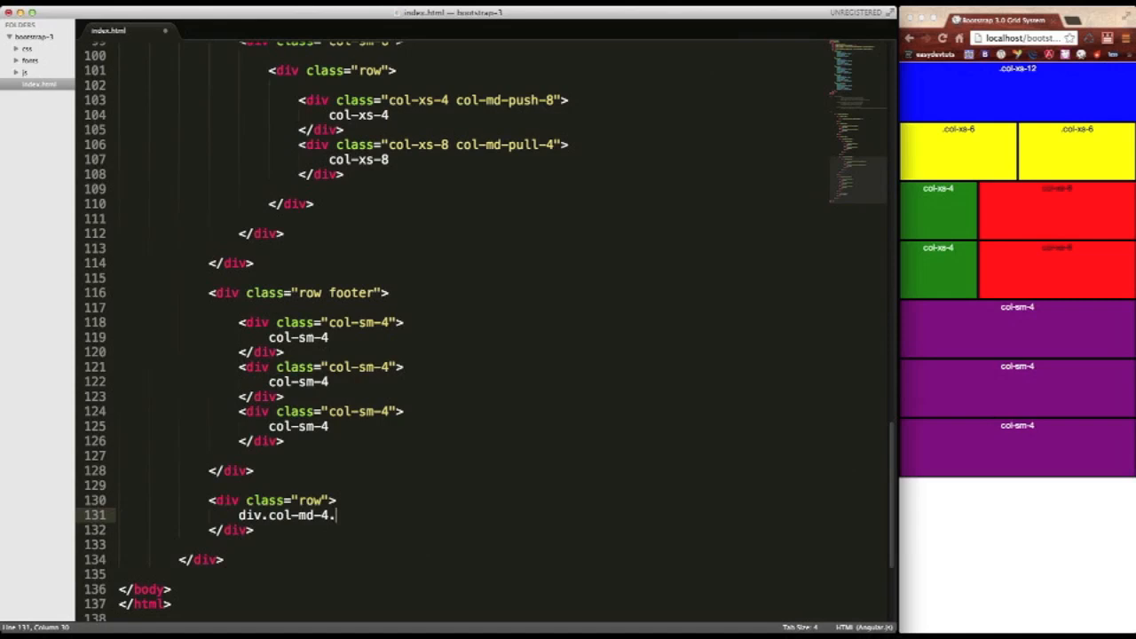
text(col-md-o)
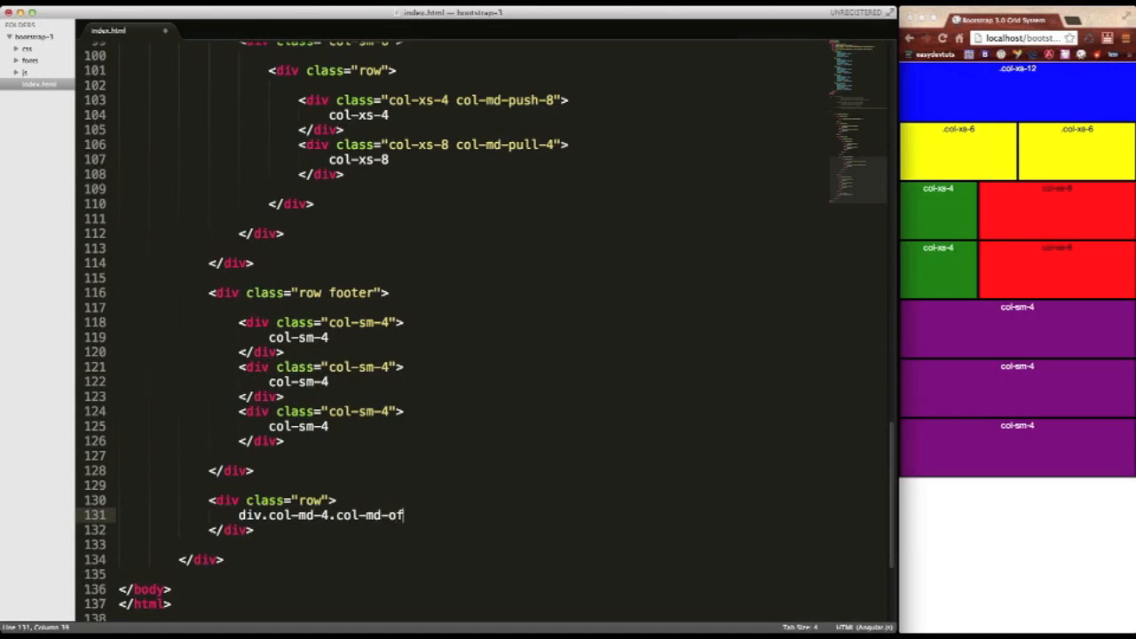
text(fset-)
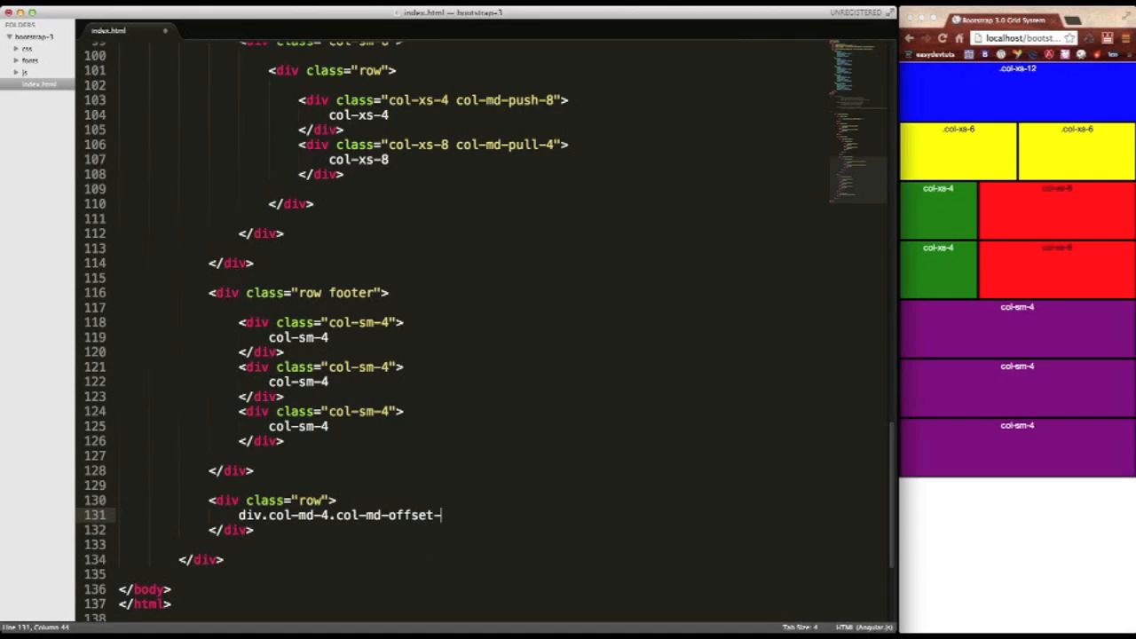
text(4.)
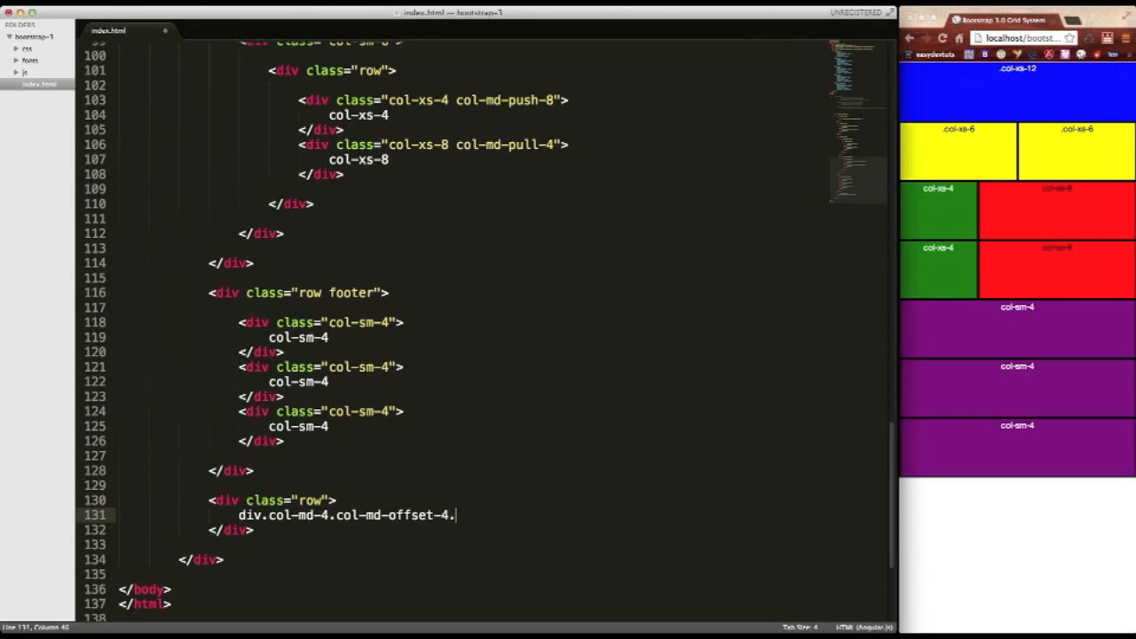
text(panel"></div>)
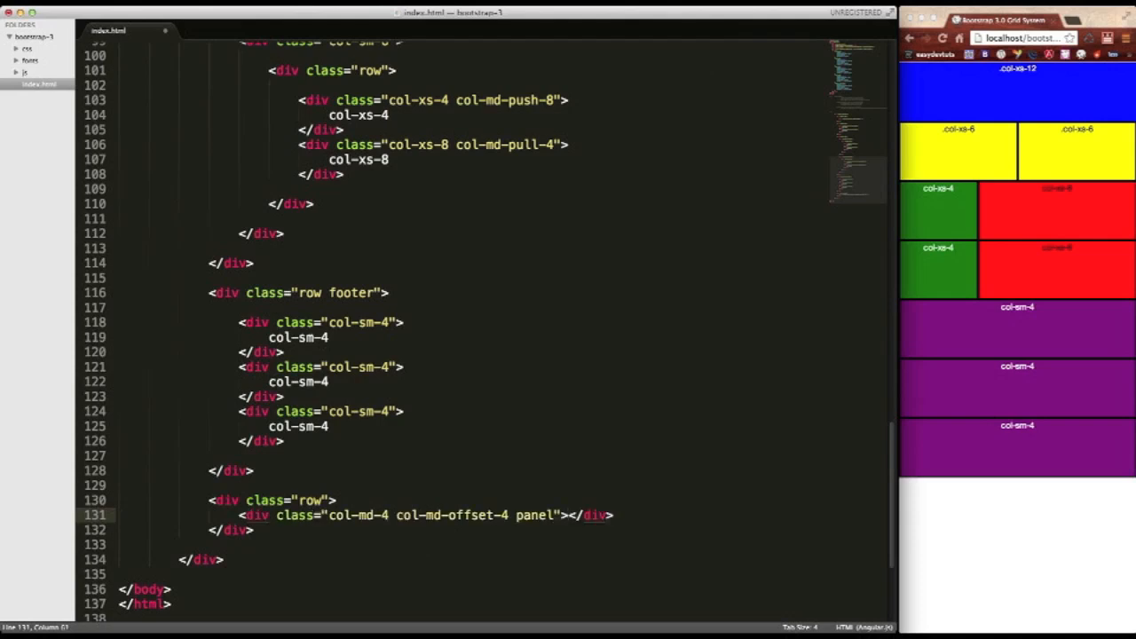
Type 'Find easydevtuts on social media' inside the panel div, correcting a typo.
key(enter)
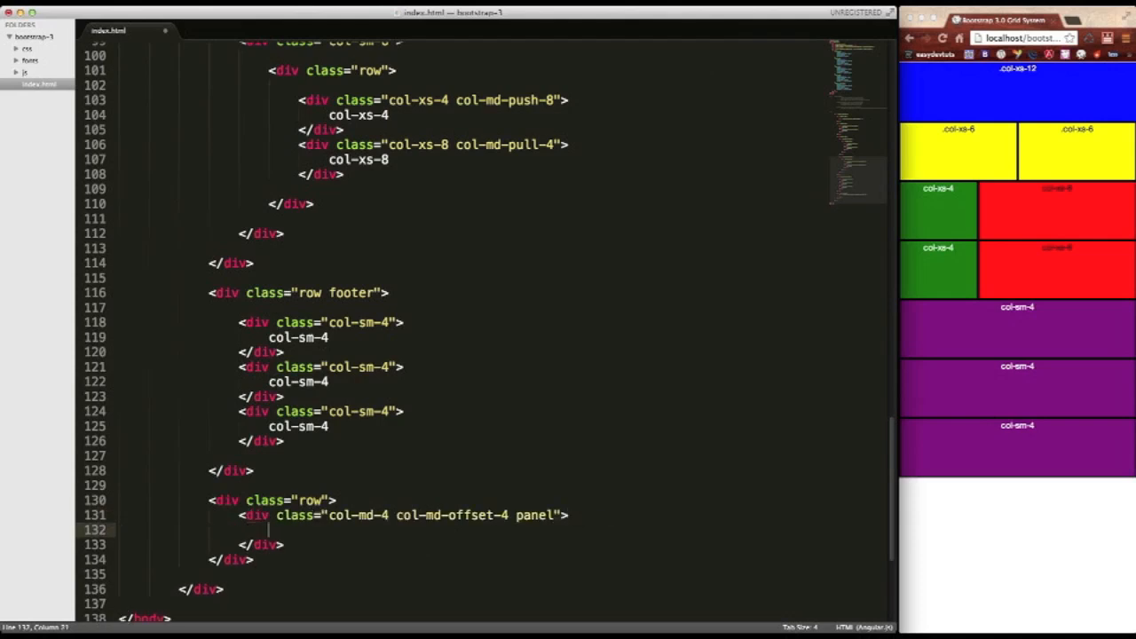
text(Find)
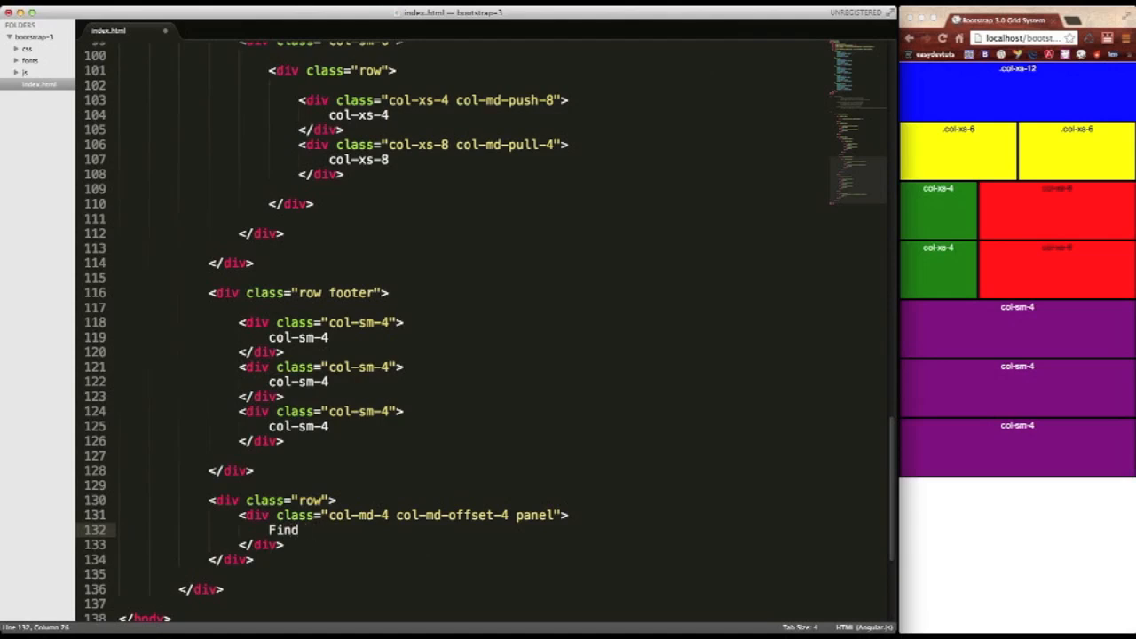
text(easy)
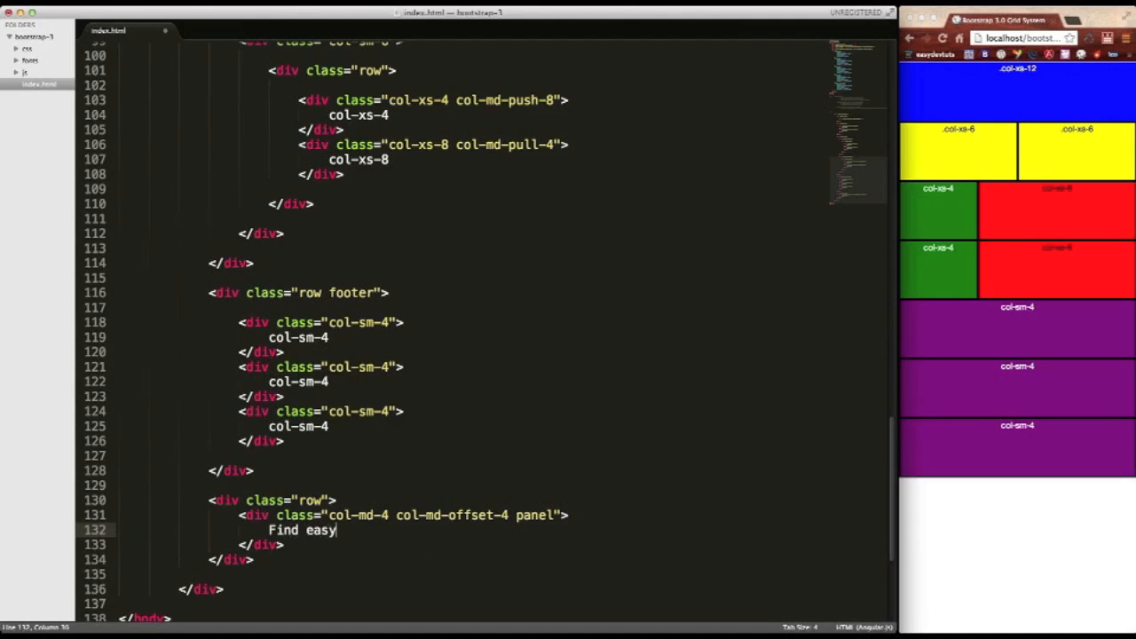
text(devttu)
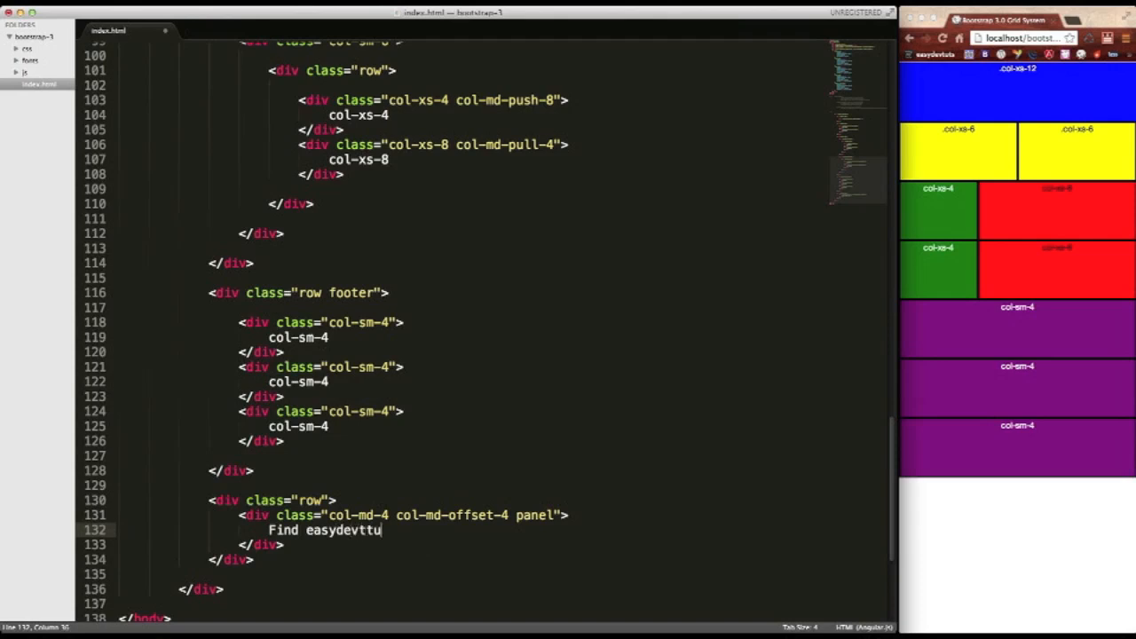
key(BackSpace)
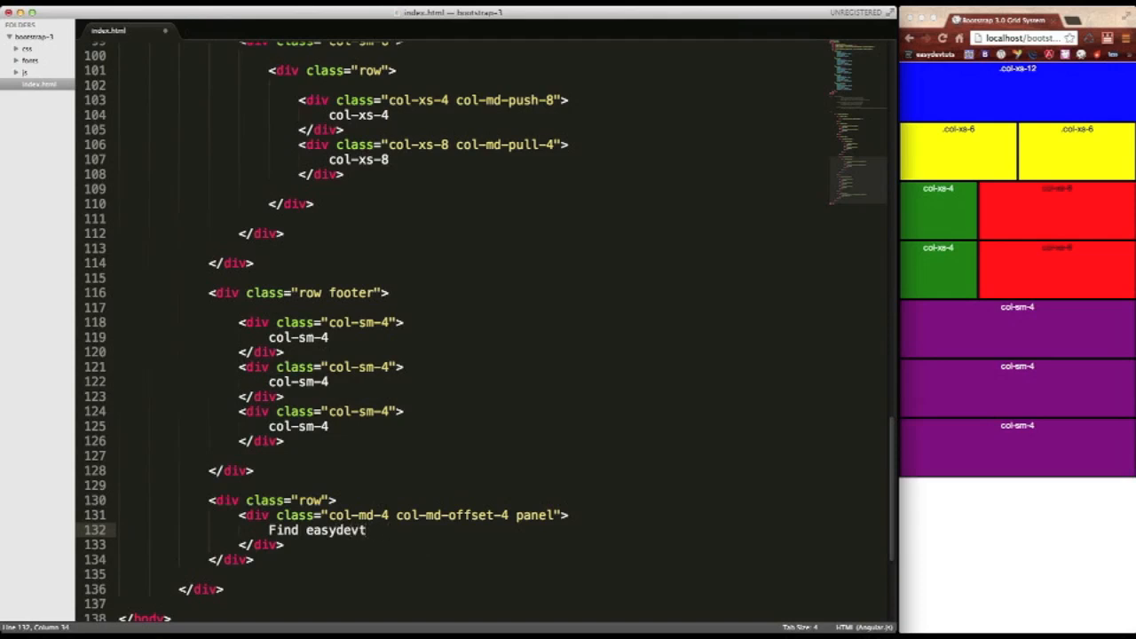
text(ut)
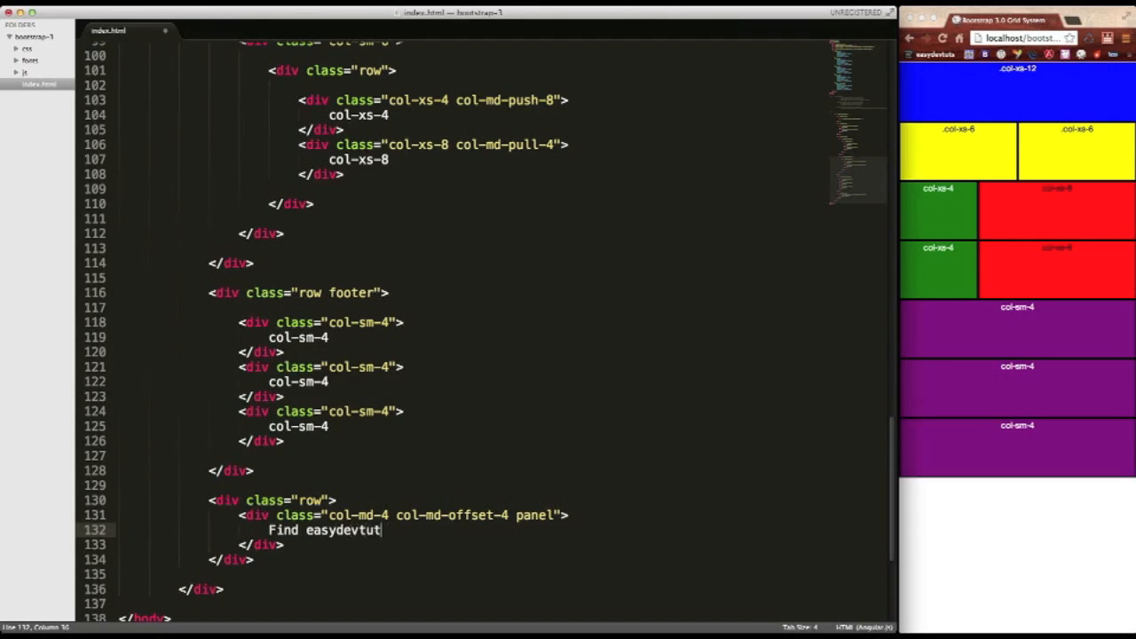
text(s on soci)
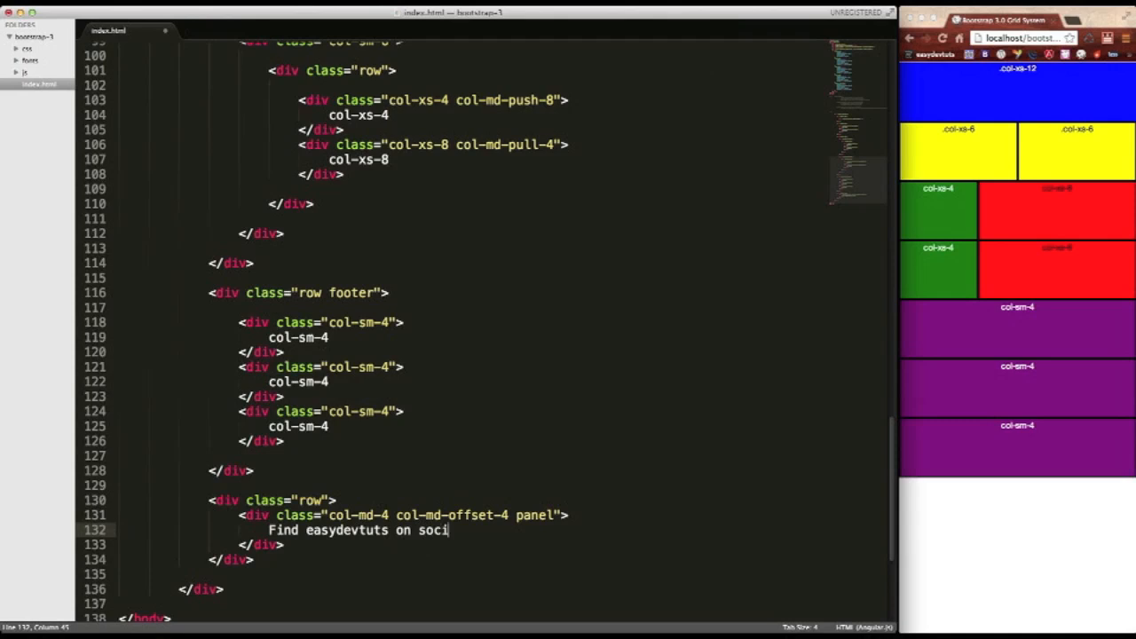
text(al media)
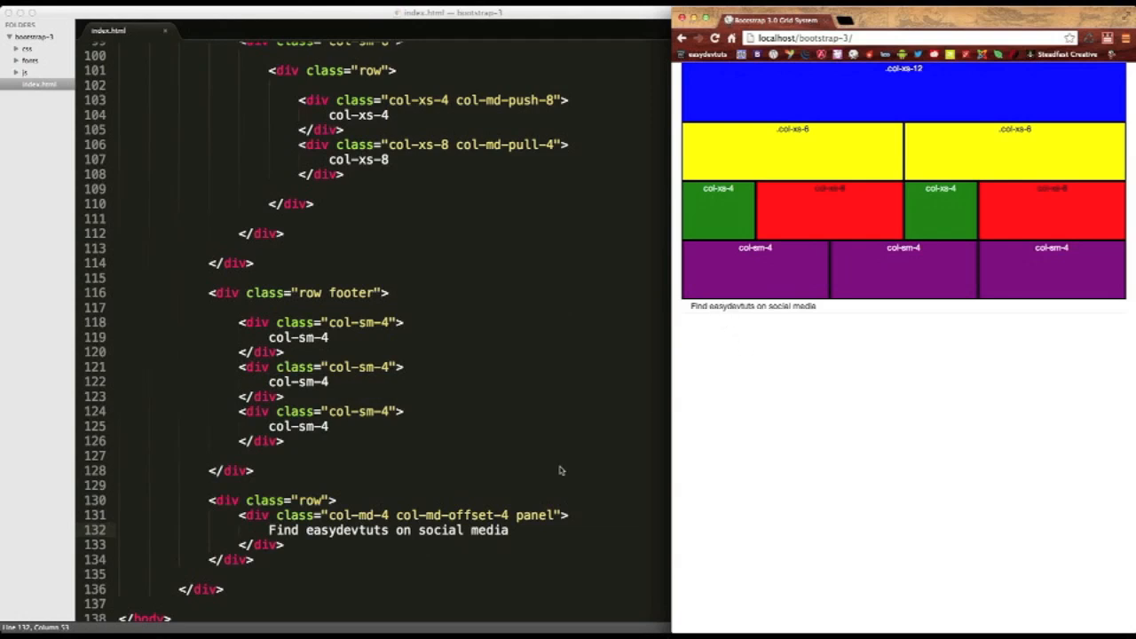
mouse_move(546, 531)
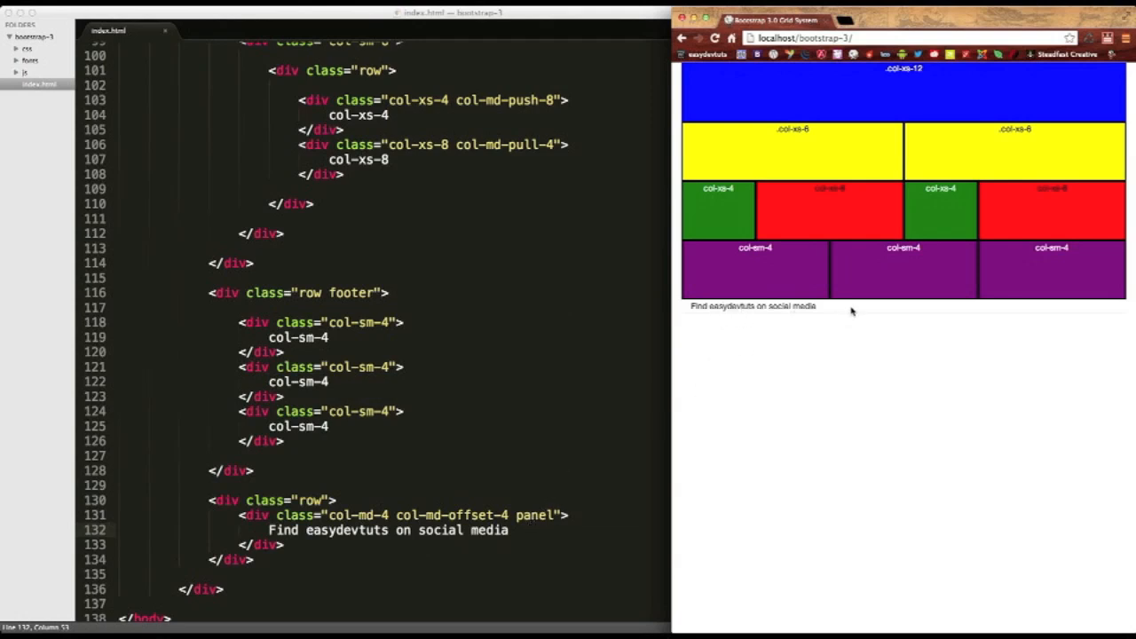
mouse_move(857, 311)
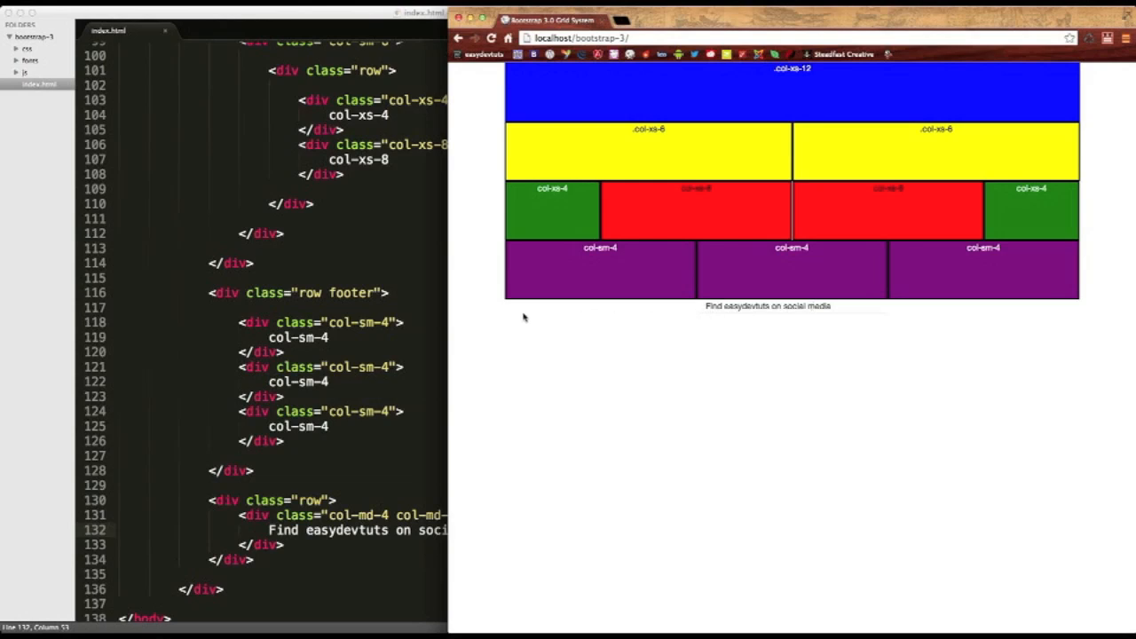
mouse_move(695, 313)
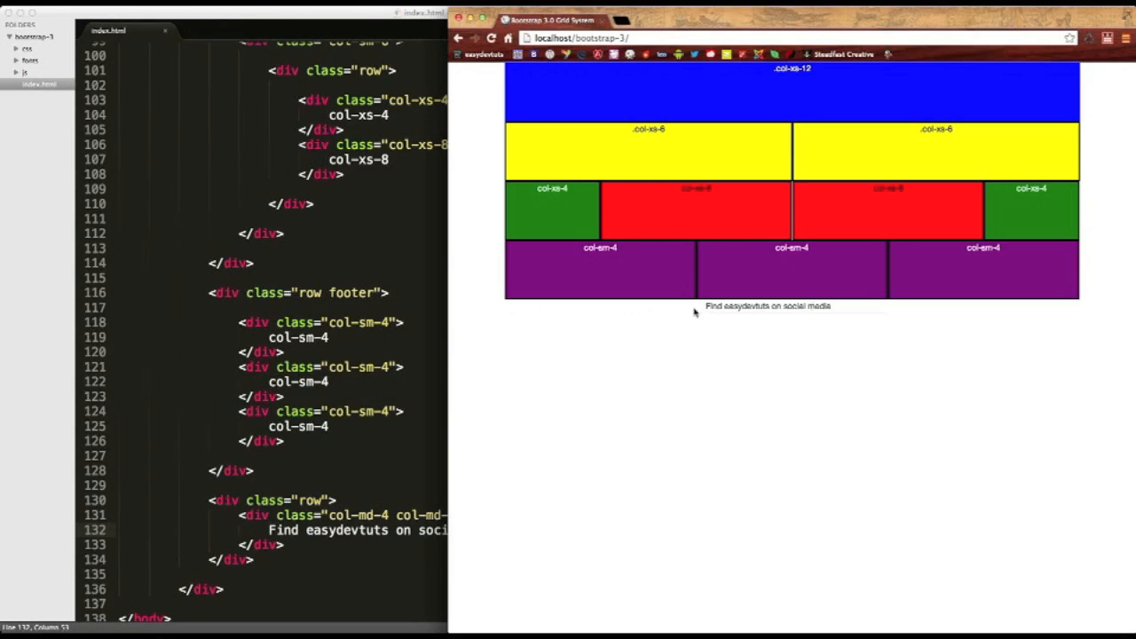
mouse_move(707, 324)
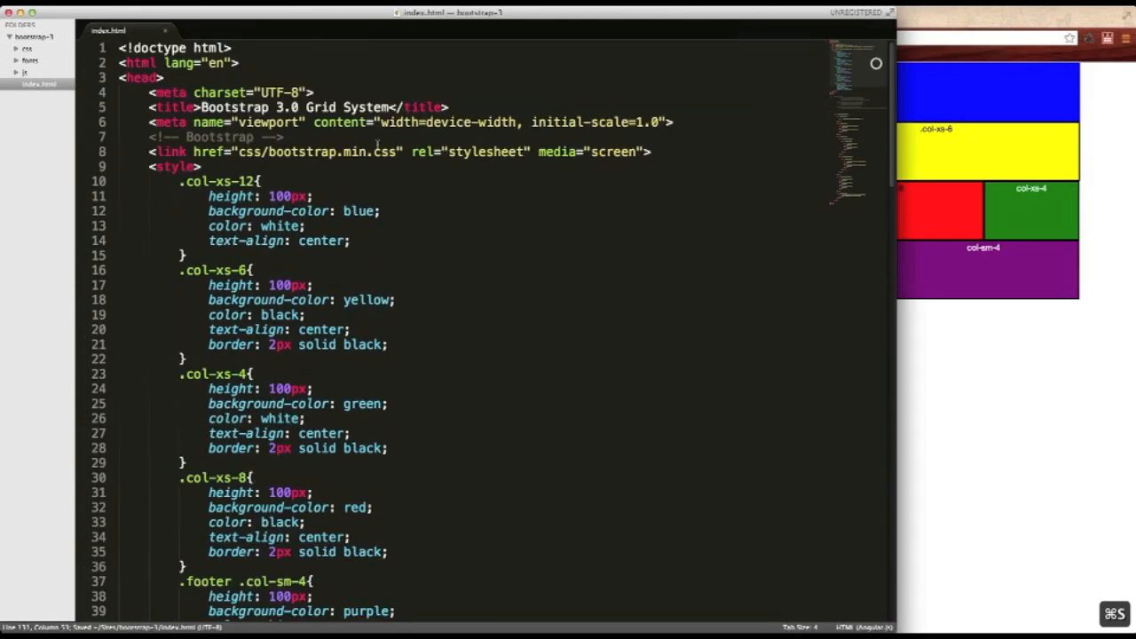
Add a body rule with background-color: black; at the top of the style block.
text(bo)
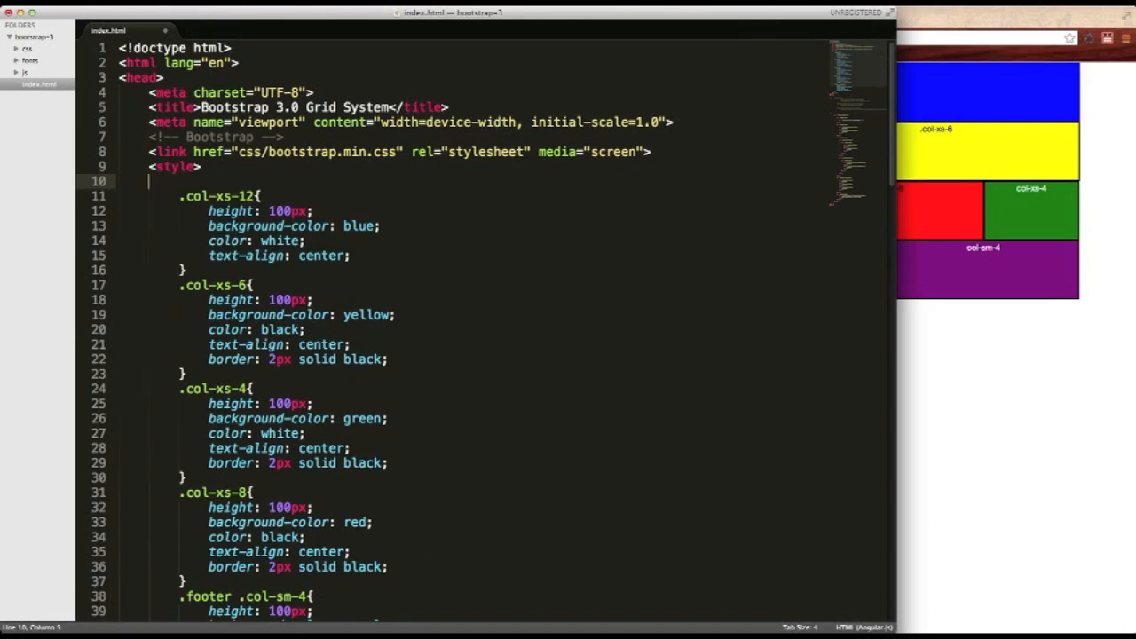
text(body{)
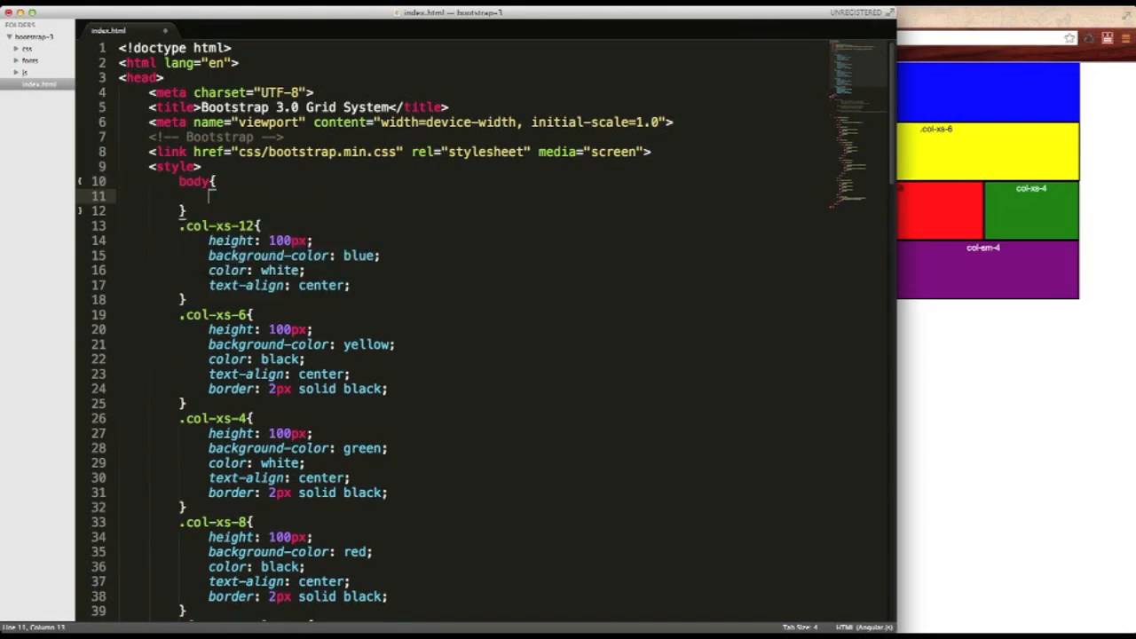
text(background-color:)
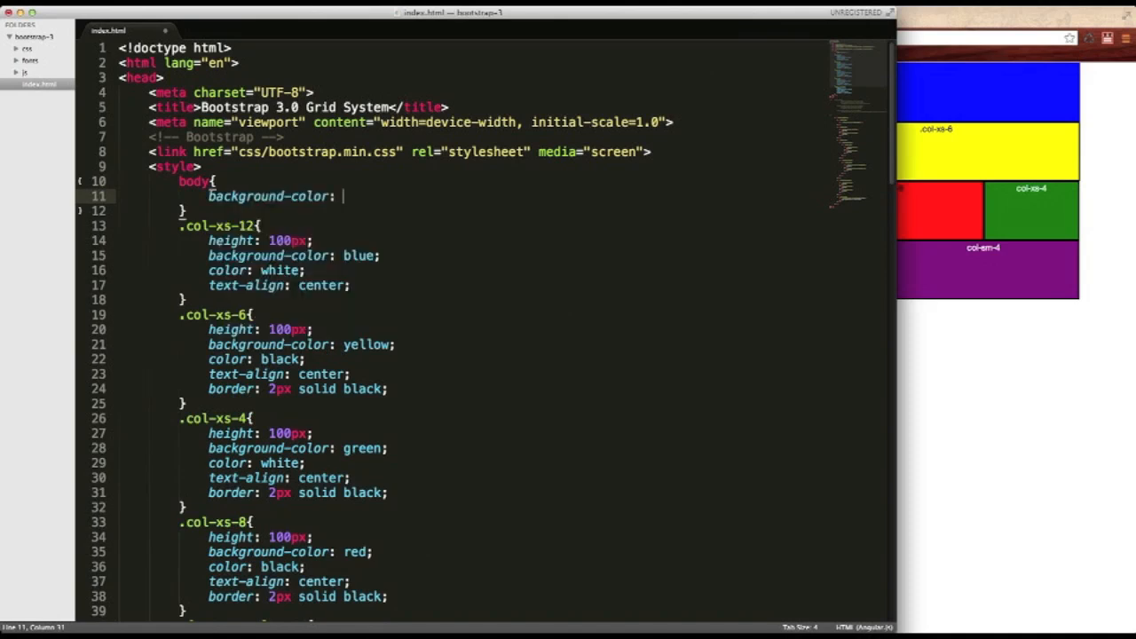
text(black;)
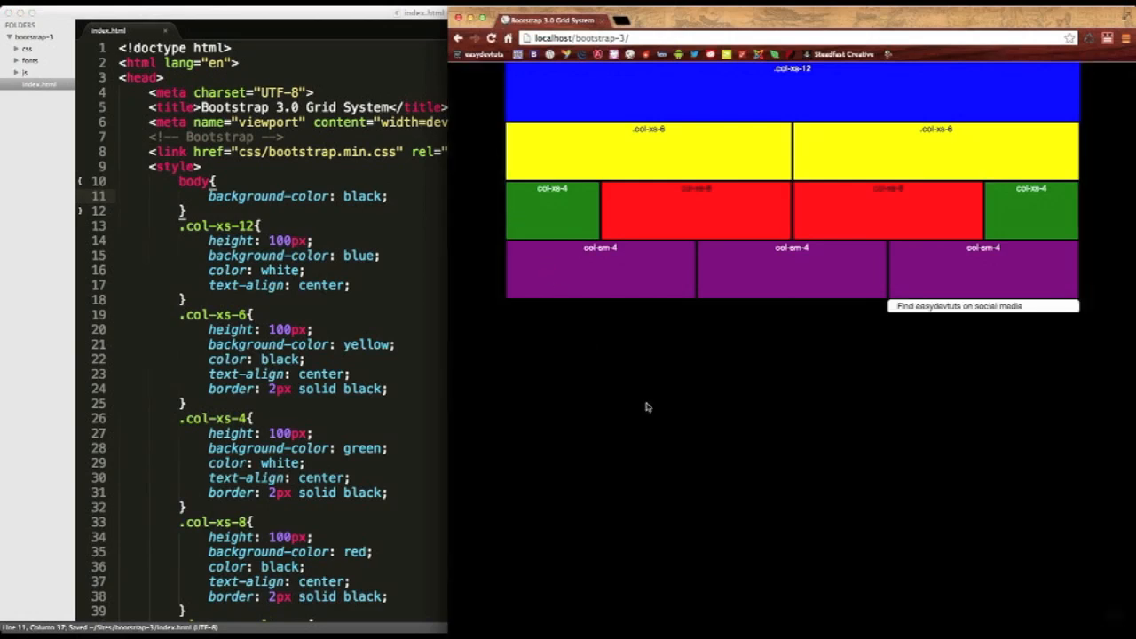
mouse_move(886, 376)
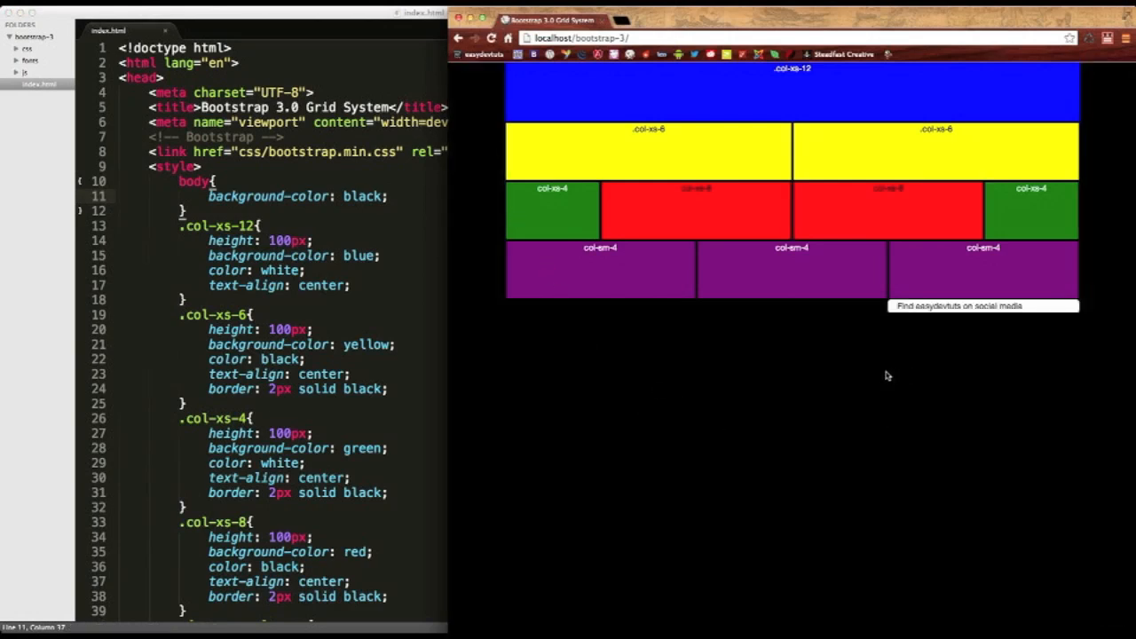
mouse_move(930, 332)
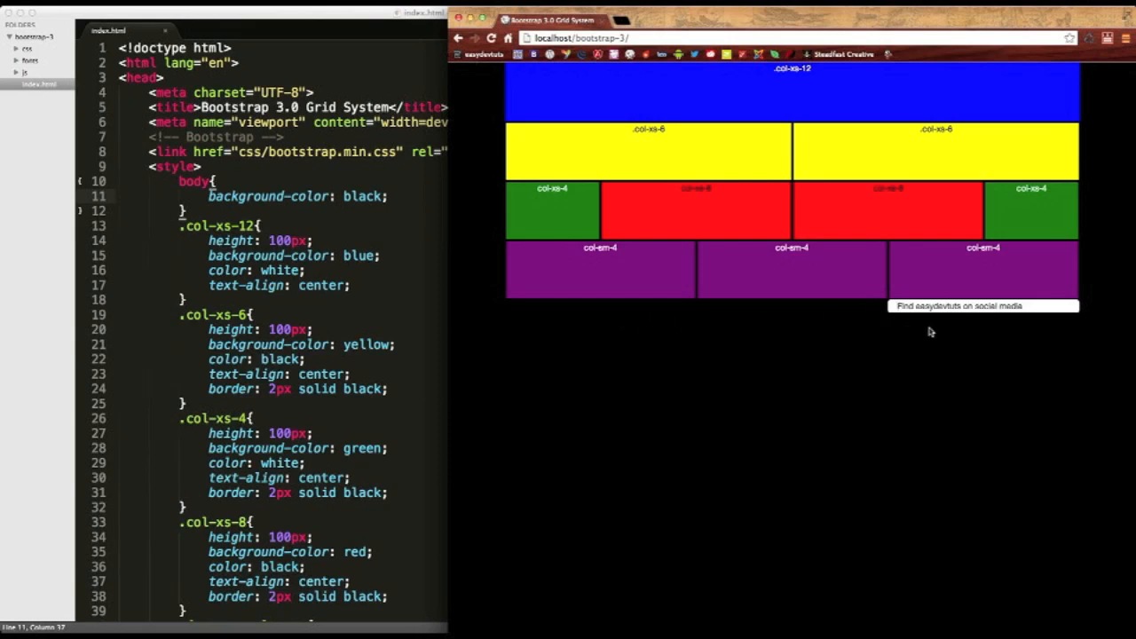
mouse_move(710, 352)
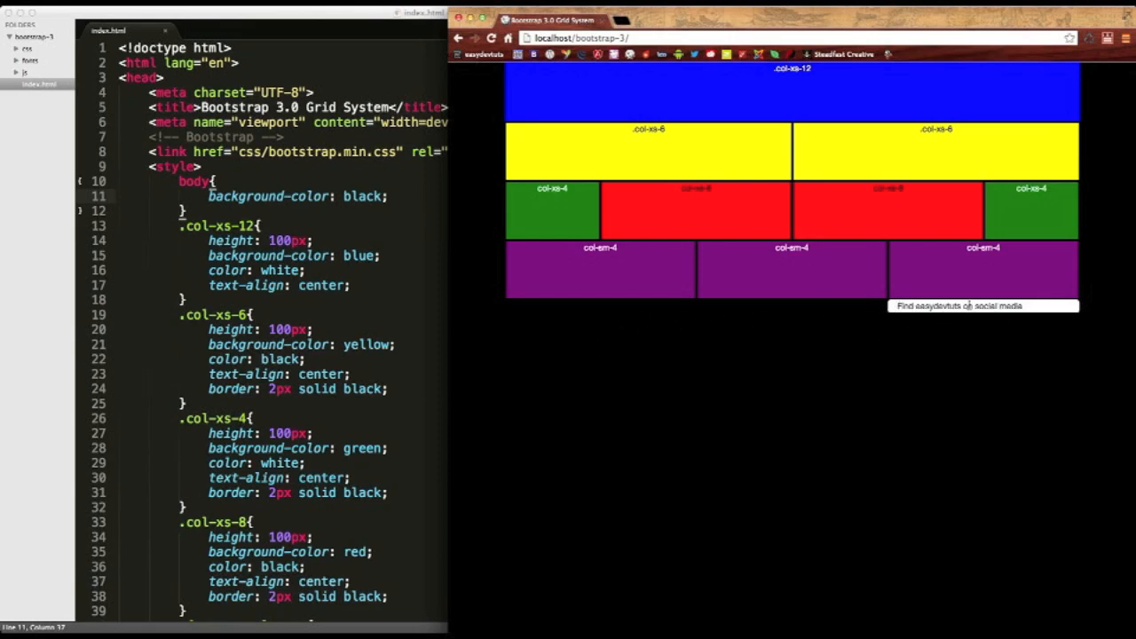
Scroll the refreshed Chrome page to view the social media panel on the black background.
scroll(down, 3)
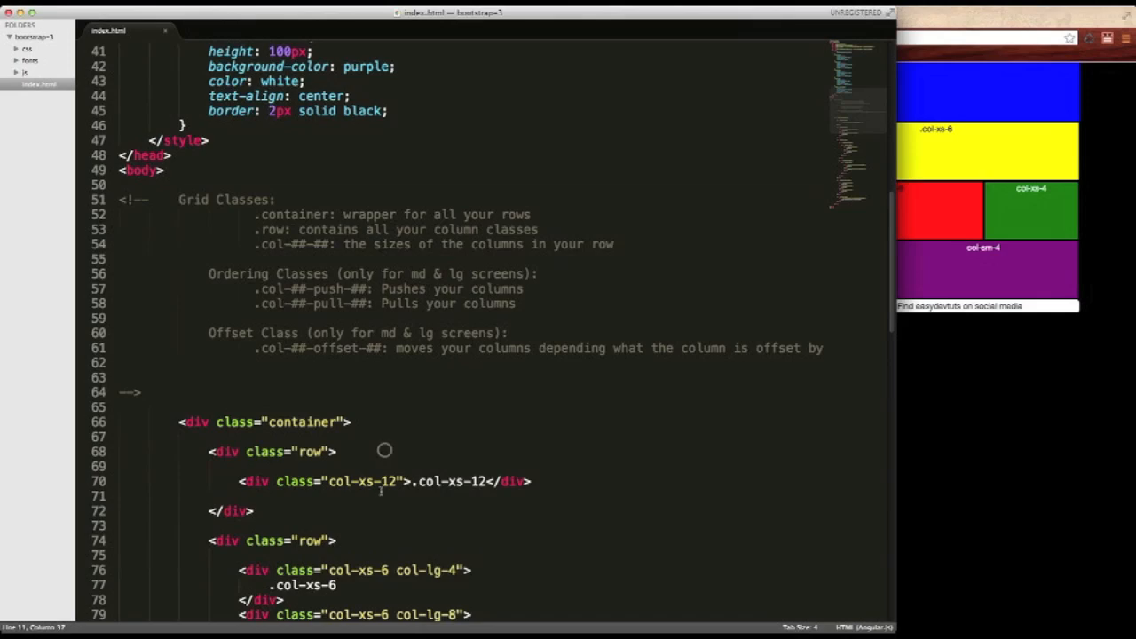
Scroll to the panel row, switch it to col-md-offset-9, and save.
scroll(down, 3)
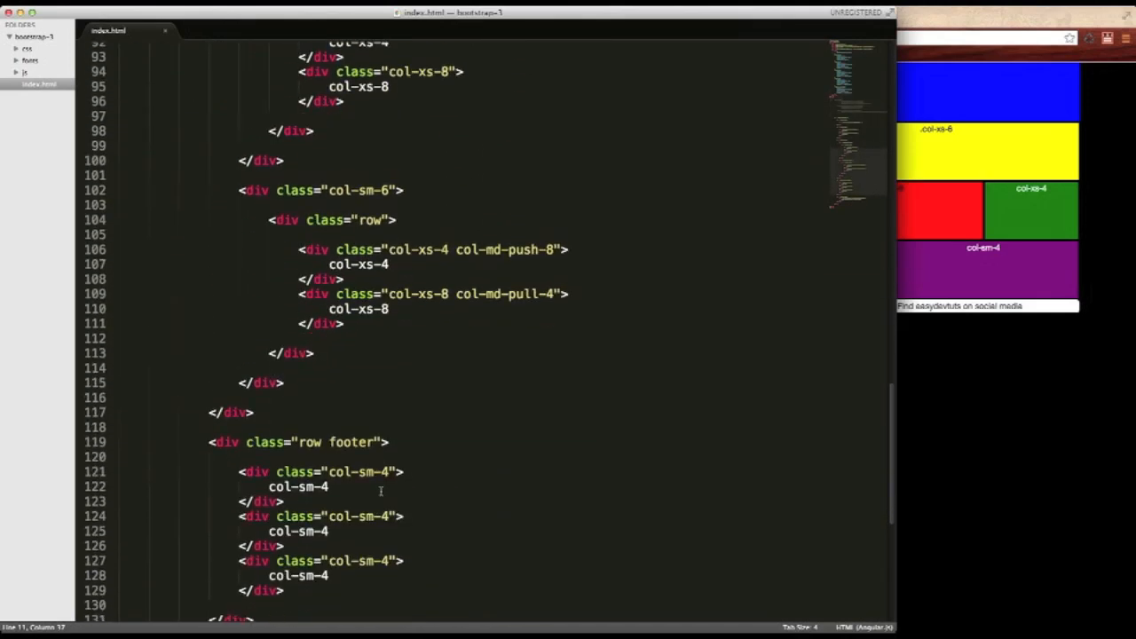
scroll(down, 3)
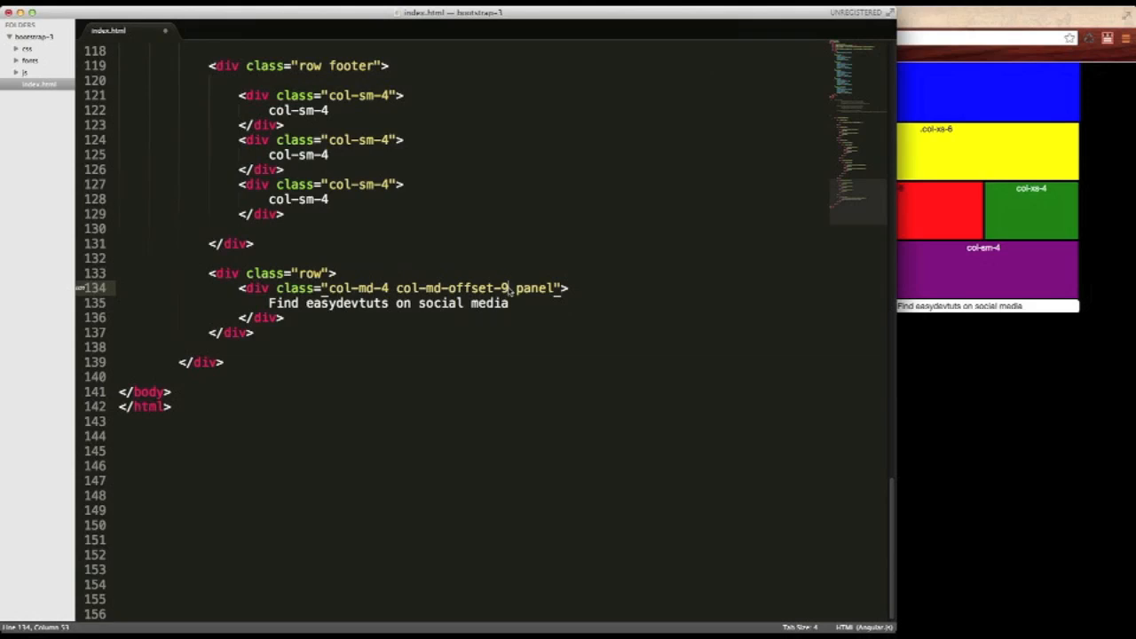
key(cmd+s)
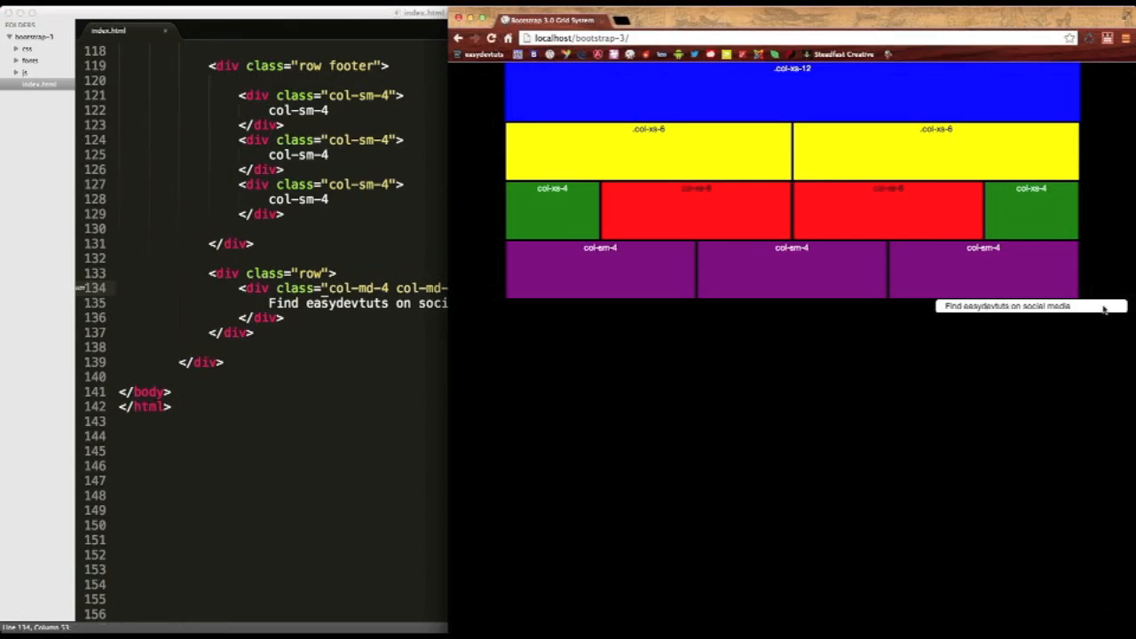
mouse_move(503, 334)
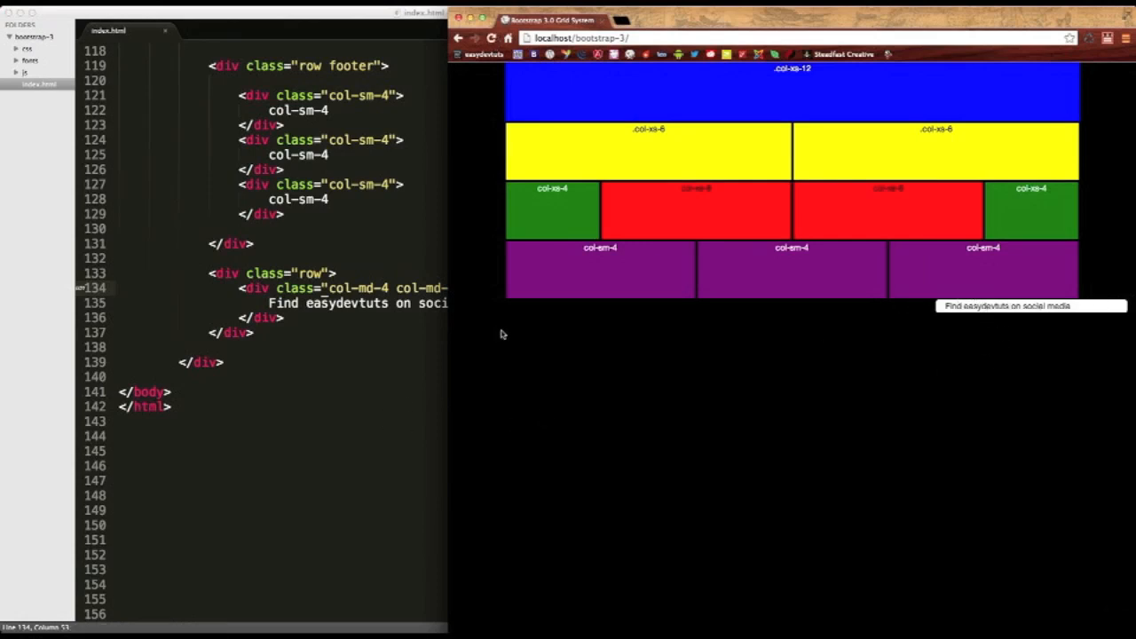
mouse_move(292, 362)
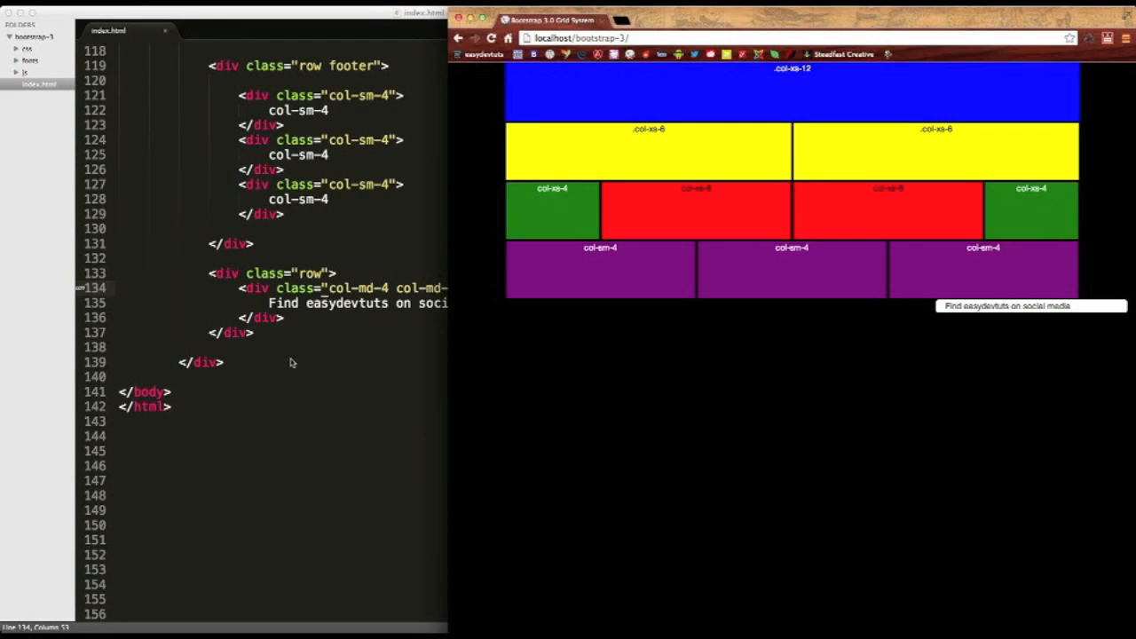